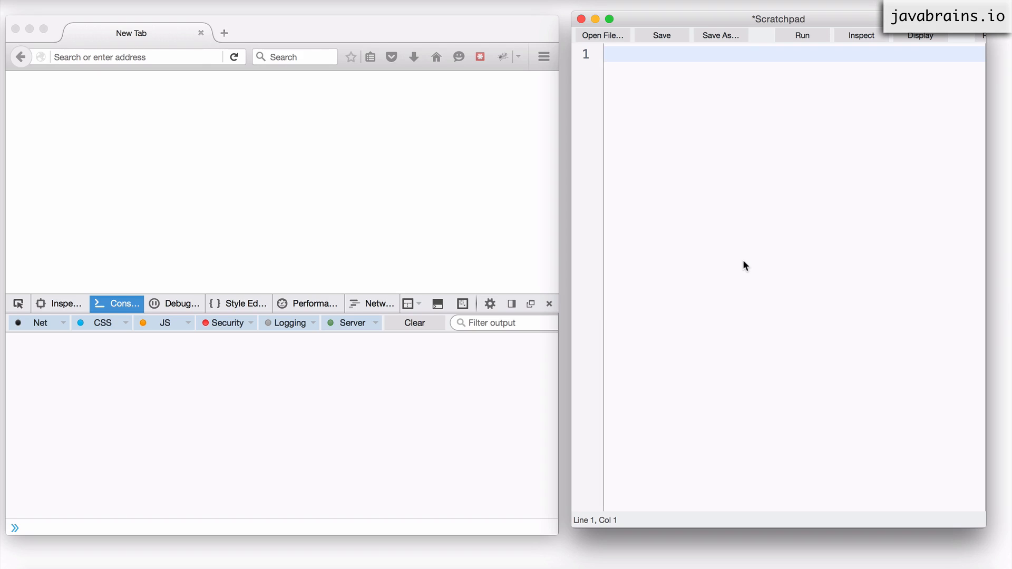
pyautogui.moveTo(399, 212)
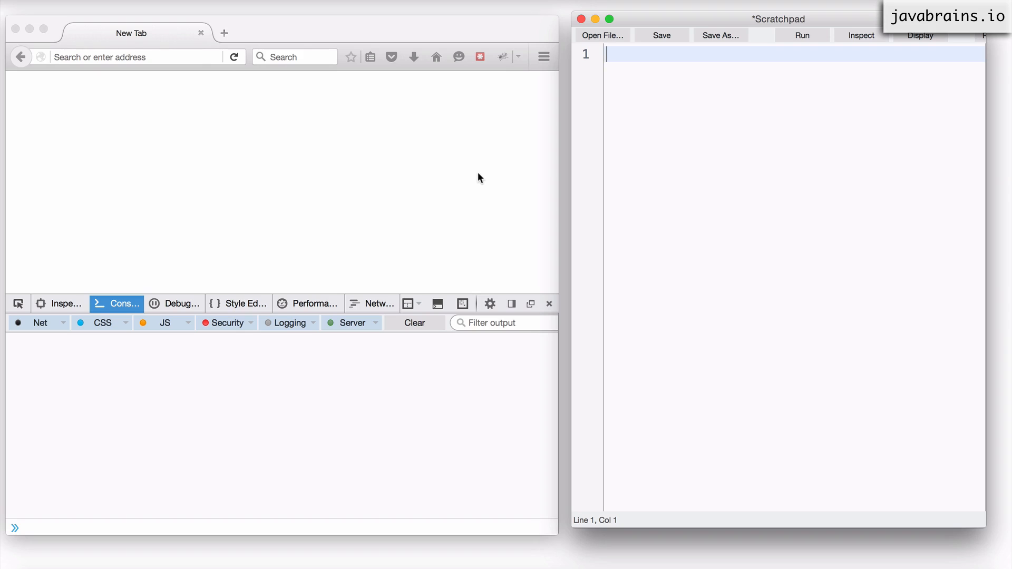
pyautogui.moveTo(481, 178)
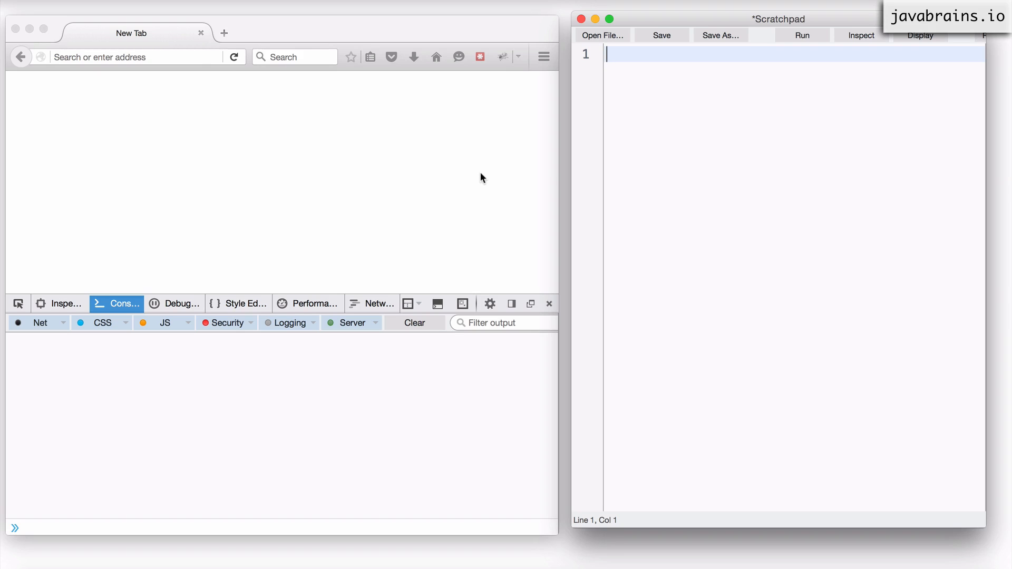
pyautogui.moveTo(686, 137)
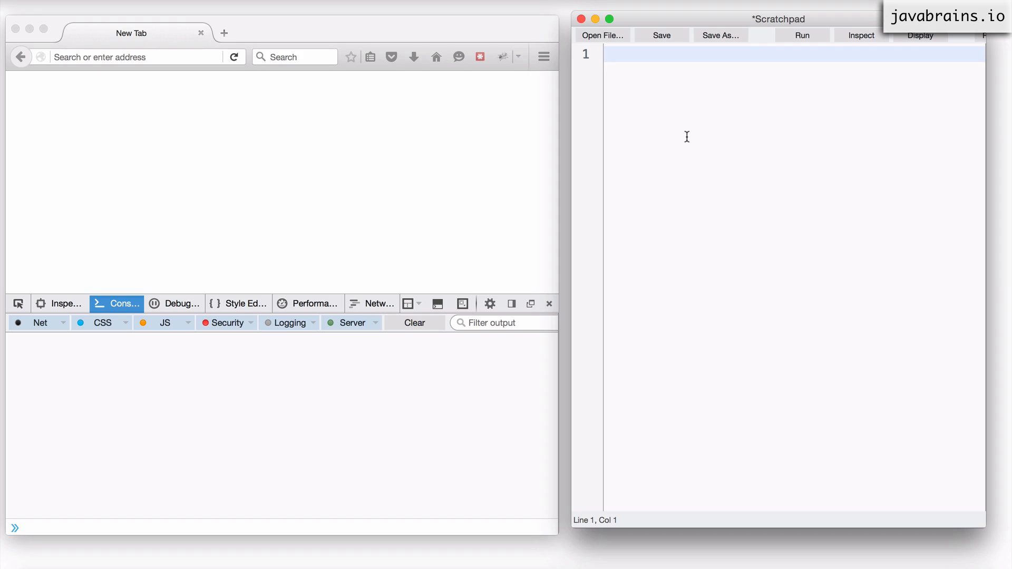
# - Write 'wait 1000;' as a placeholder, then declare 'var a = 10;'
pyautogui.write('w')
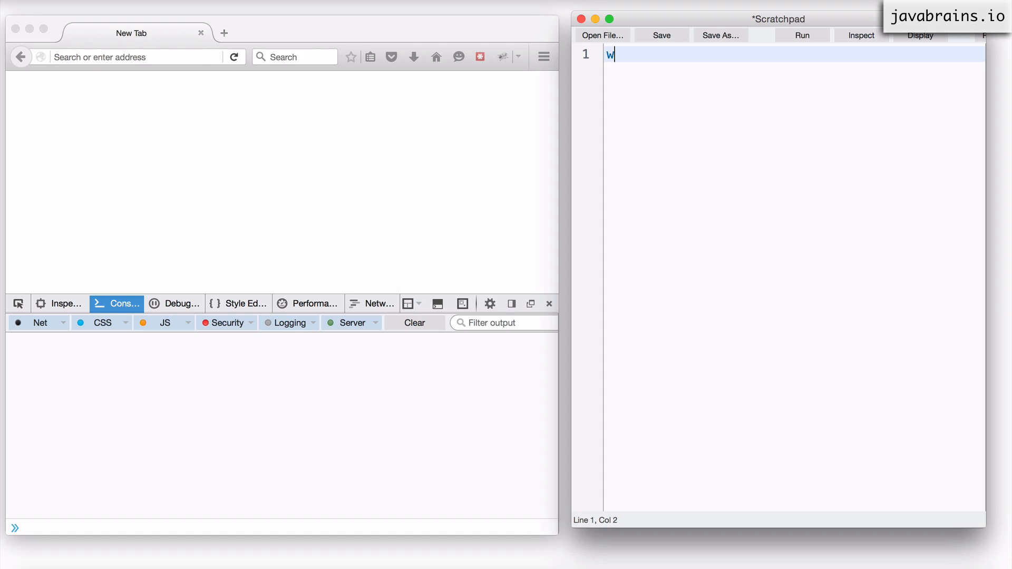
pyautogui.write('ait 1000')
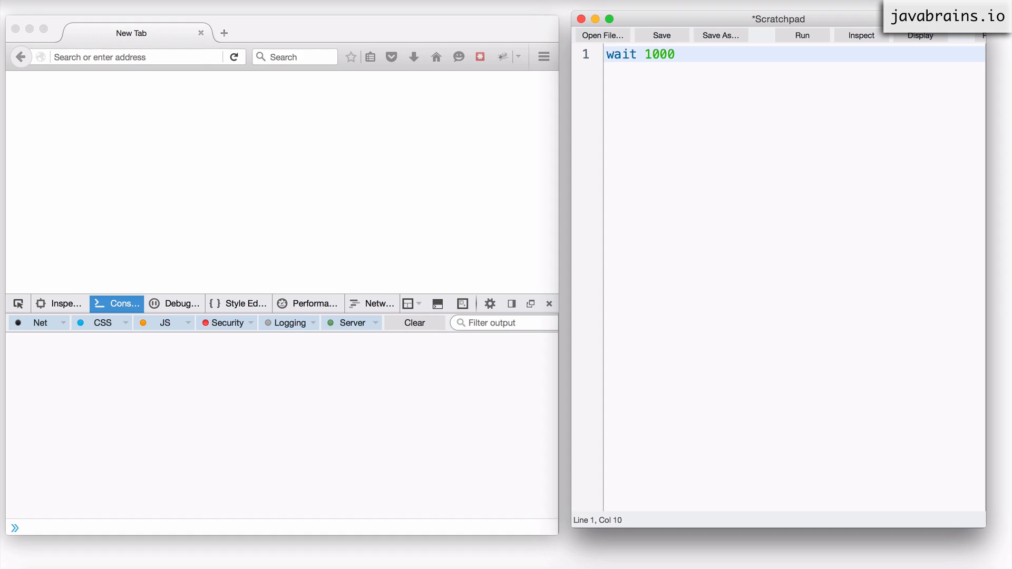
pyautogui.write(';')
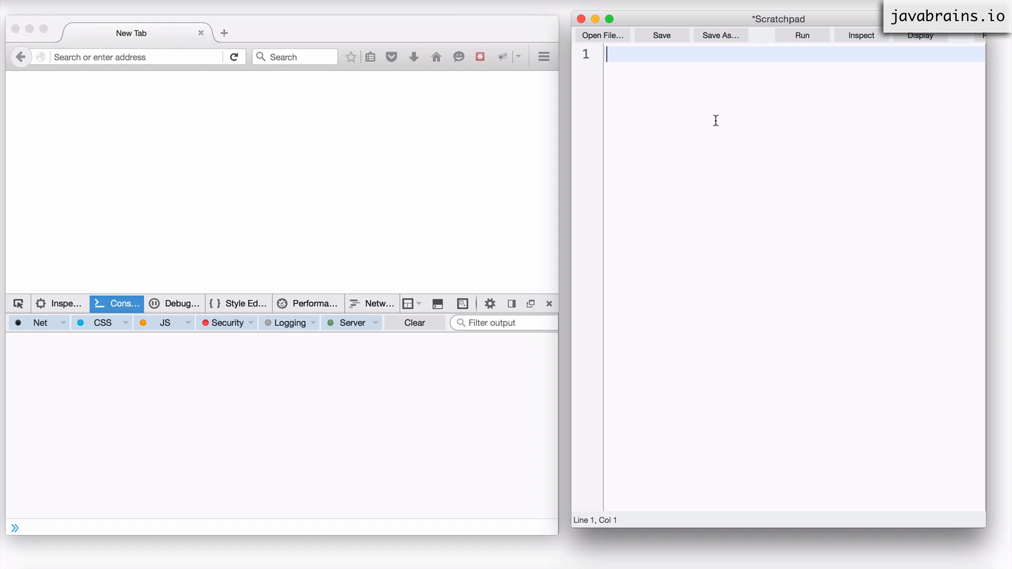
pyautogui.write('a -')
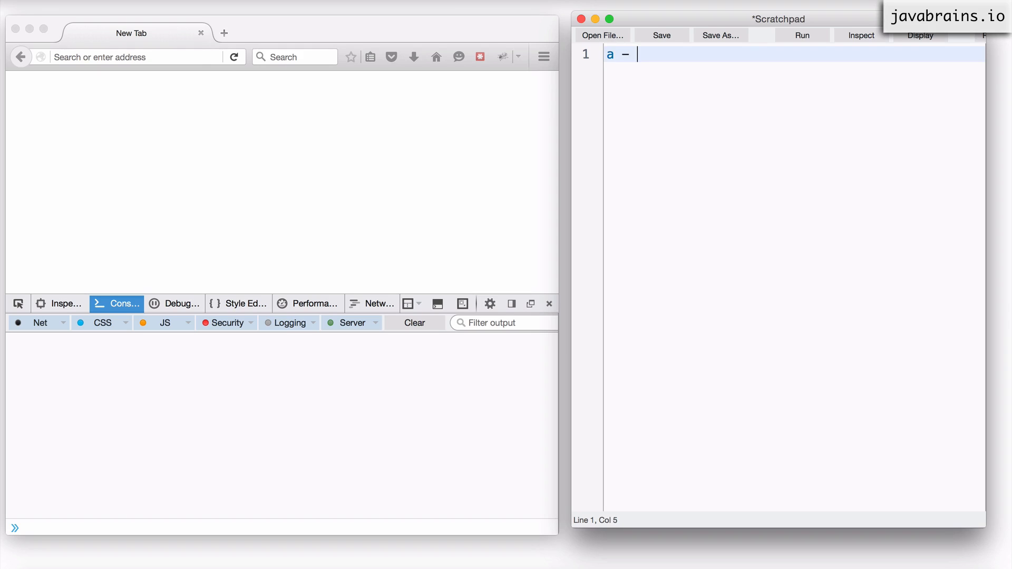
pyautogui.write('=1')
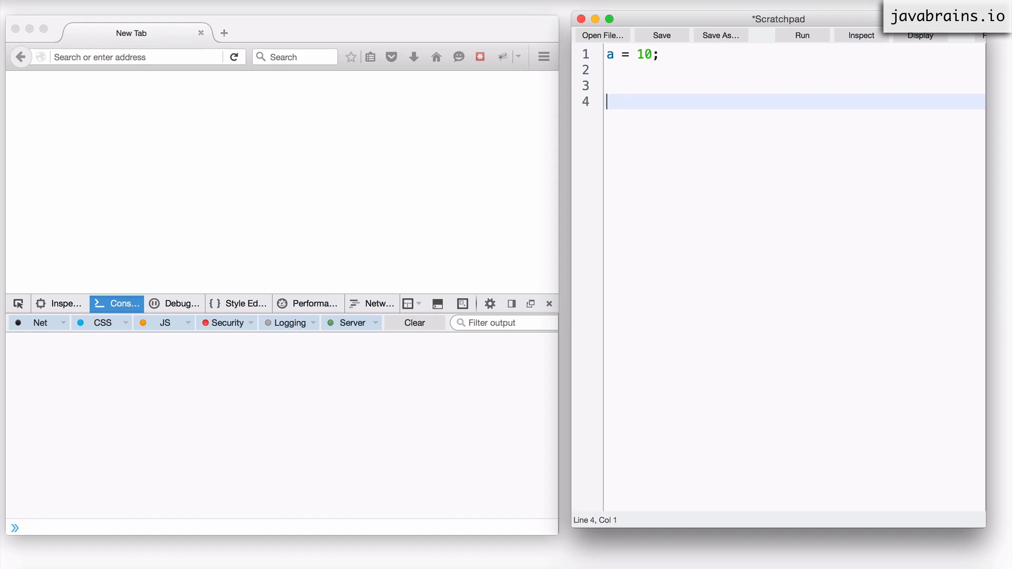
# - Add the comment '// wait for 1 second' followed by 'console.log(a);'
pyautogui.write('// wait for')
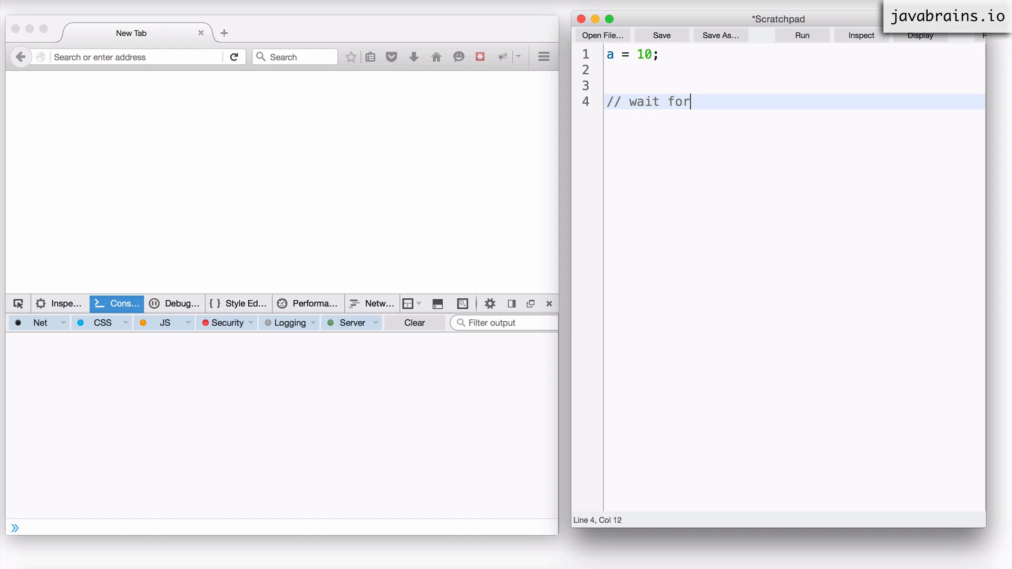
pyautogui.write('1')
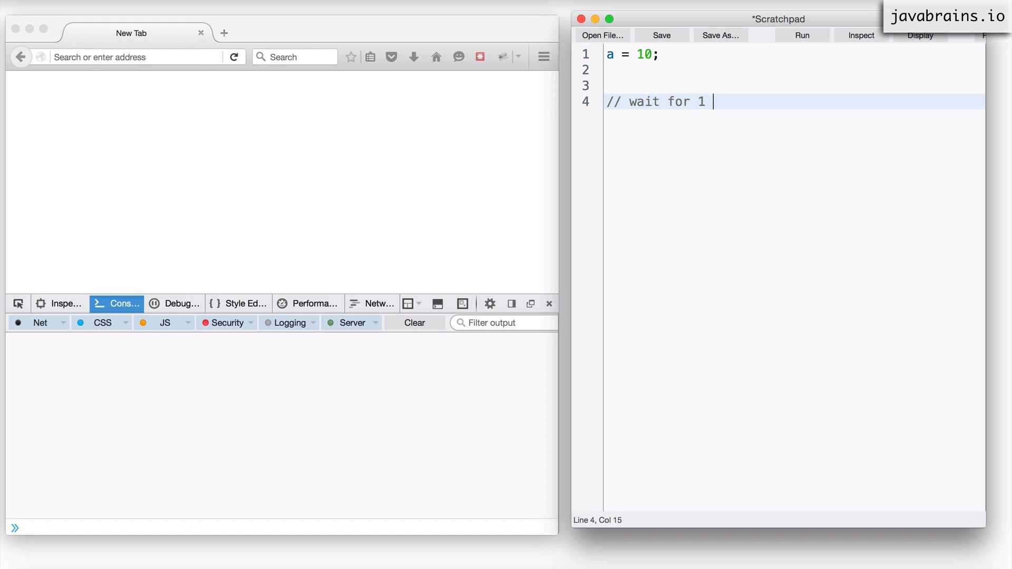
pyautogui.write('second')
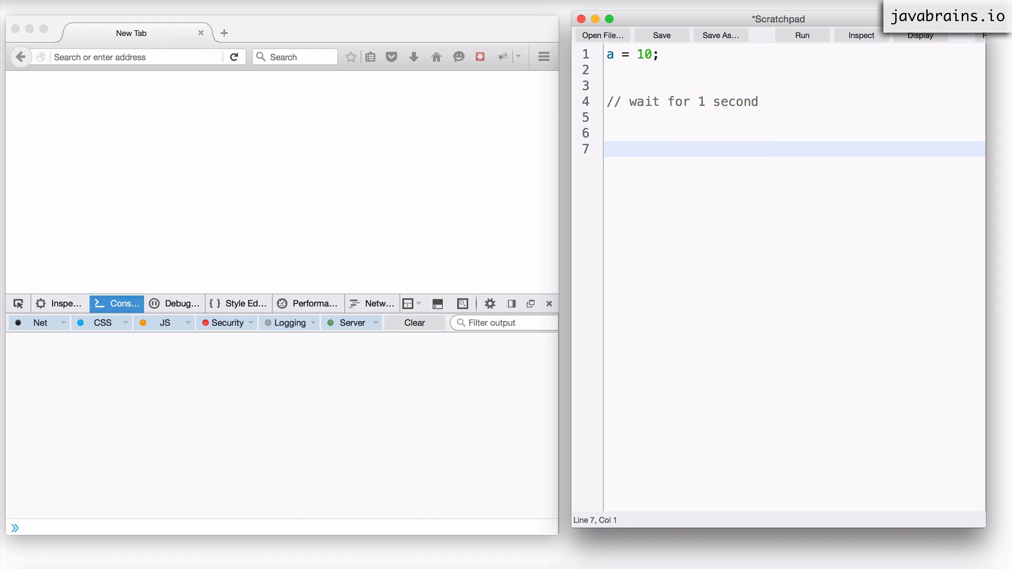
pyautogui.write('console.log')
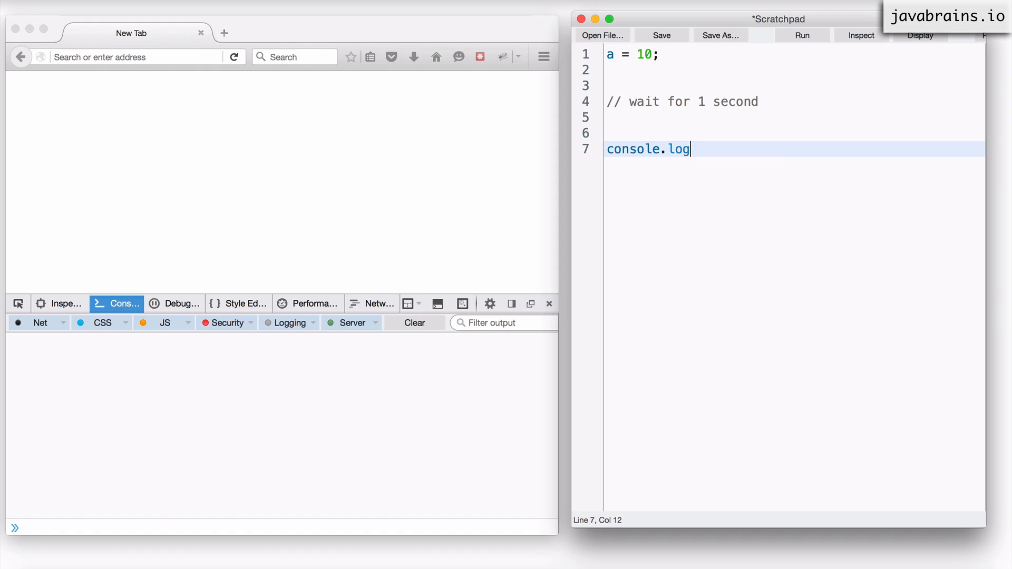
pyautogui.write('(a);')
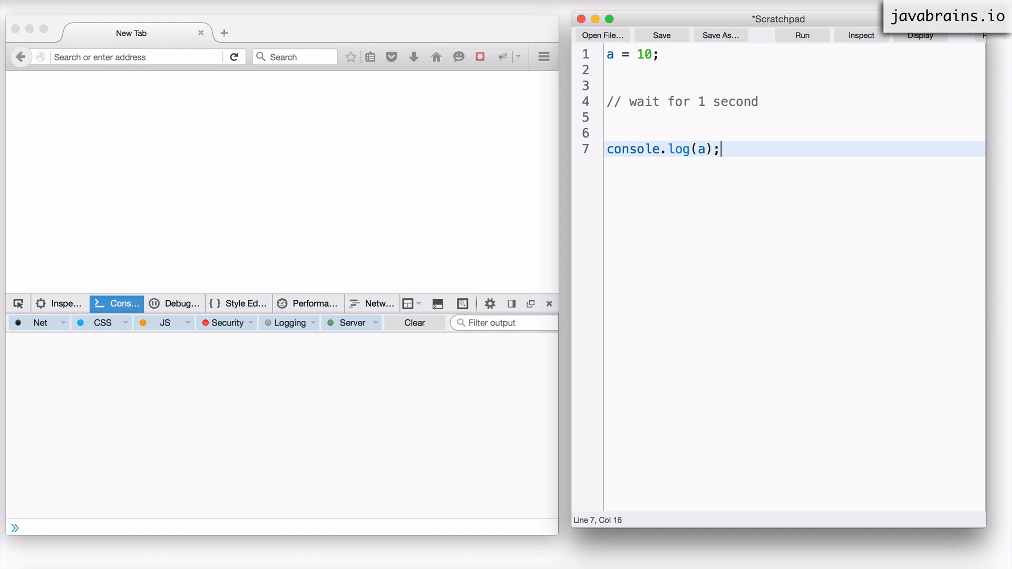
# - Review the comment and first line, then add blank lines below the wait comment
pyautogui.click(610, 101)
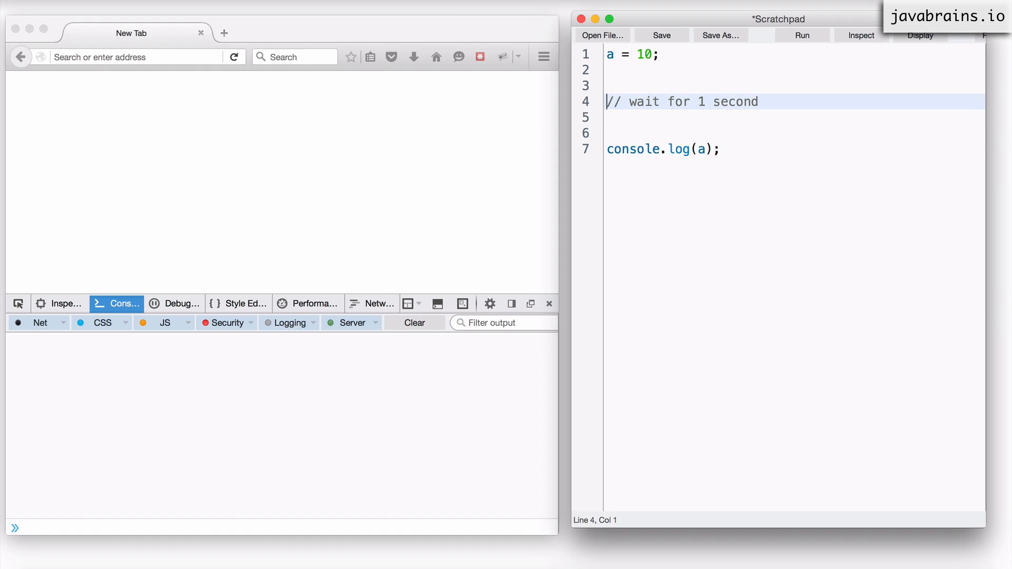
pyautogui.moveTo(607, 101); pyautogui.dragTo(607, 148)
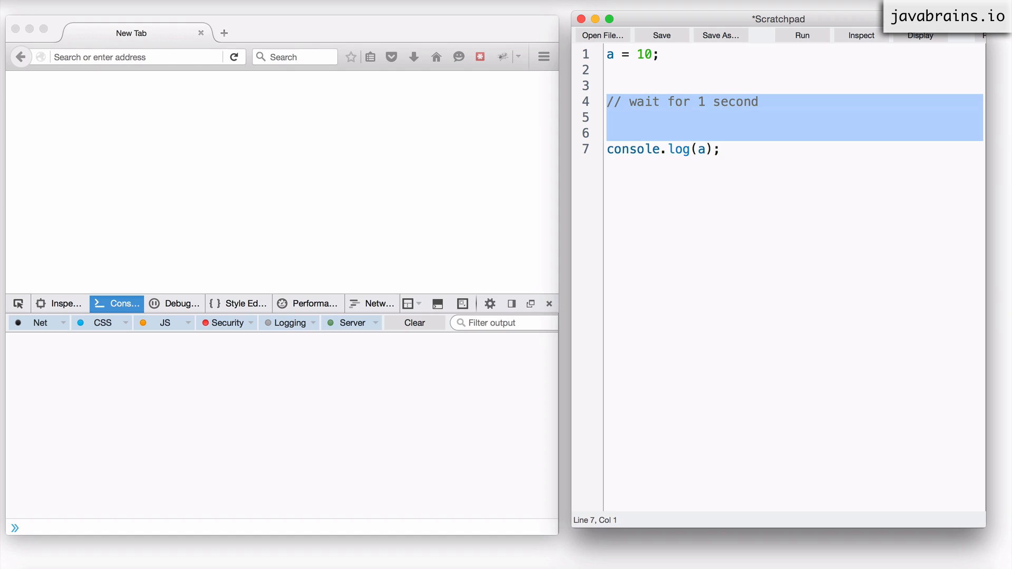
pyautogui.click(638, 53)
pyautogui.write('var ')
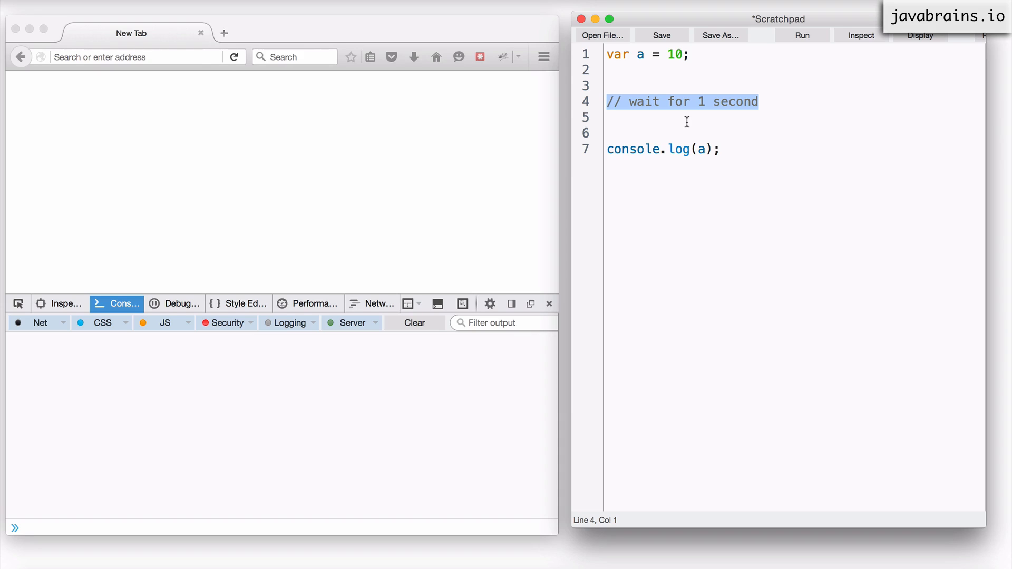
pyautogui.click(769, 102)
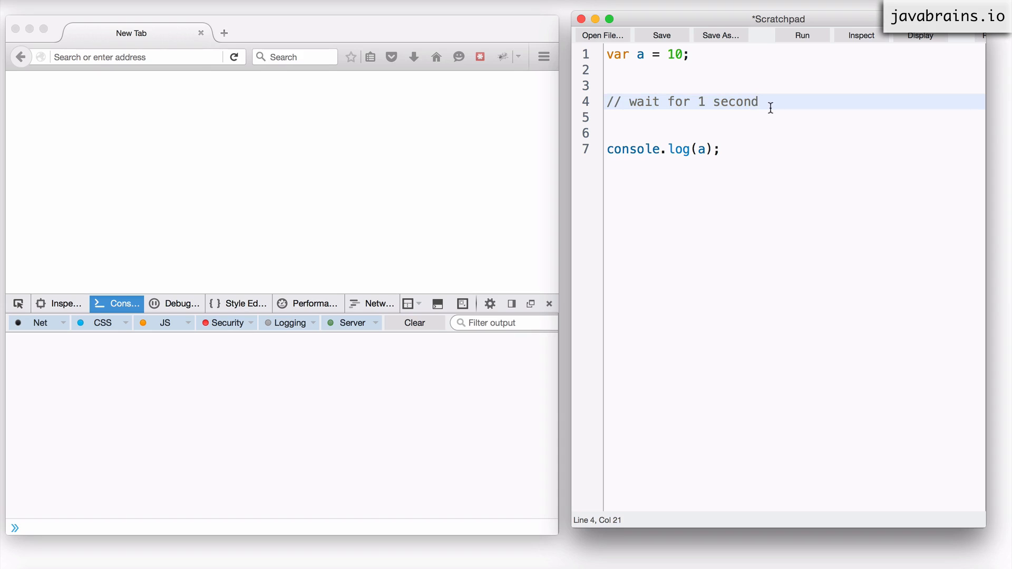
pyautogui.press('Enter')
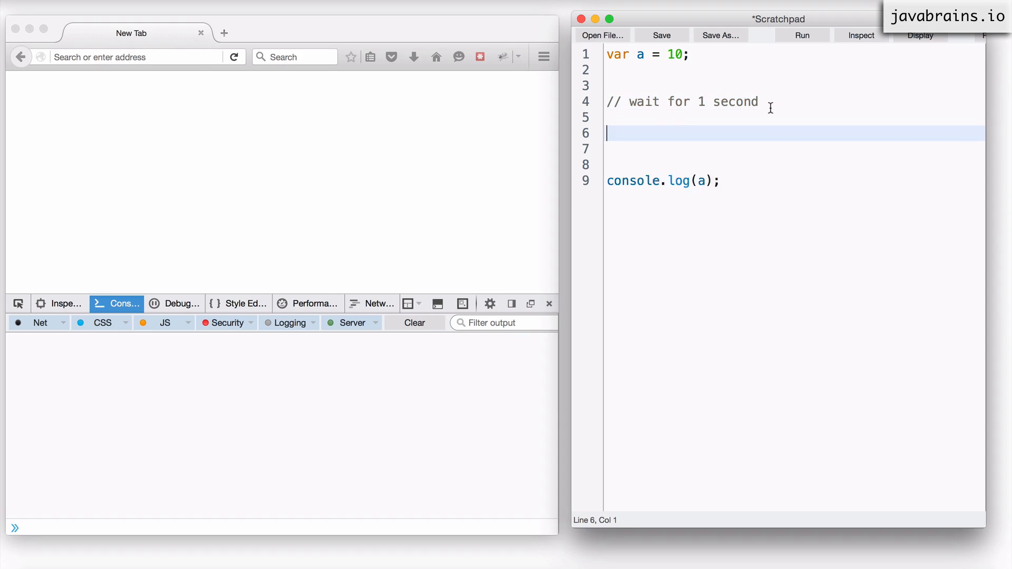
# - Write 'setTimeout();' with empty parentheses under the wait comment
pyautogui.write('setT')
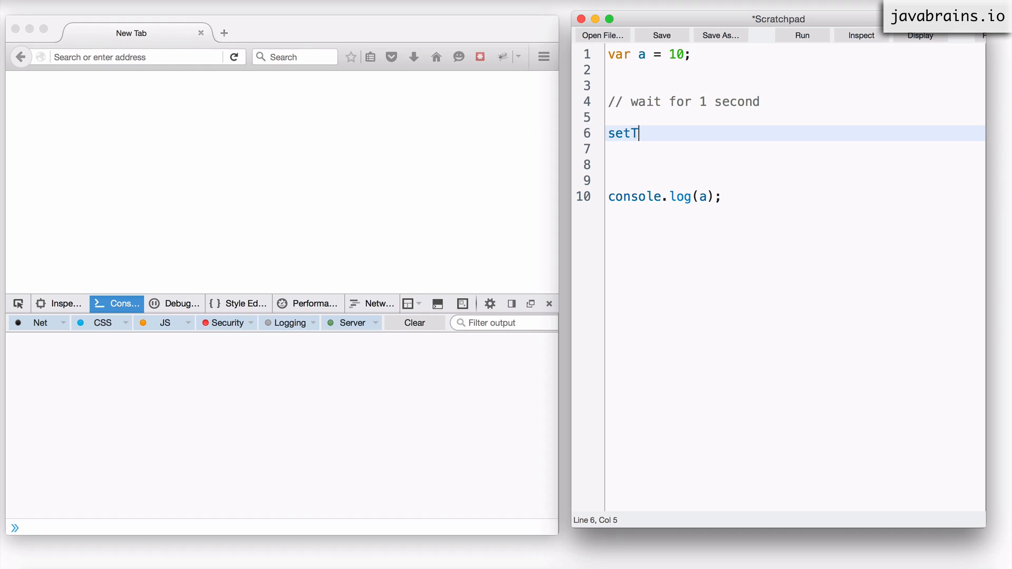
pyautogui.write('ime')
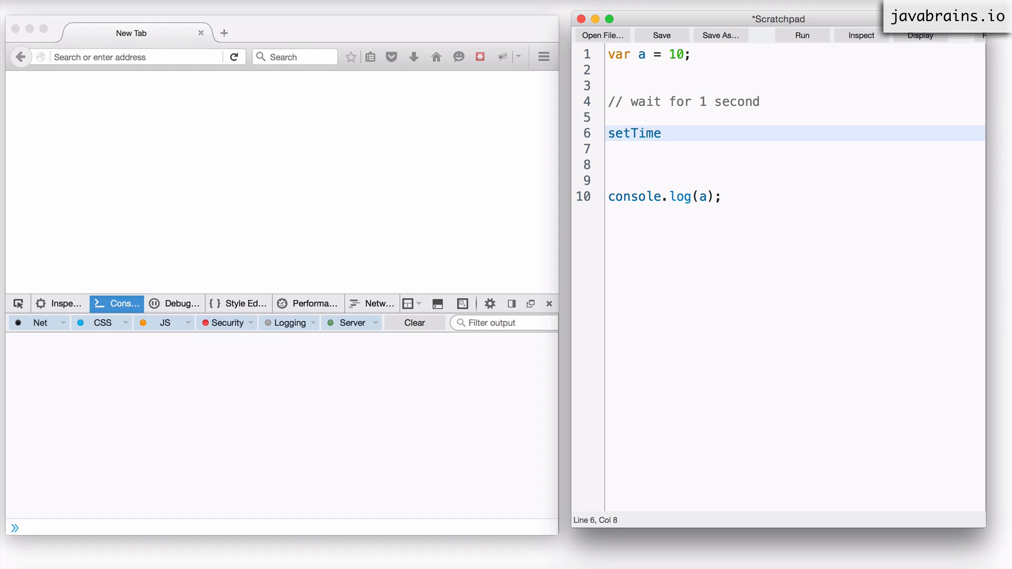
pyautogui.write('out()')
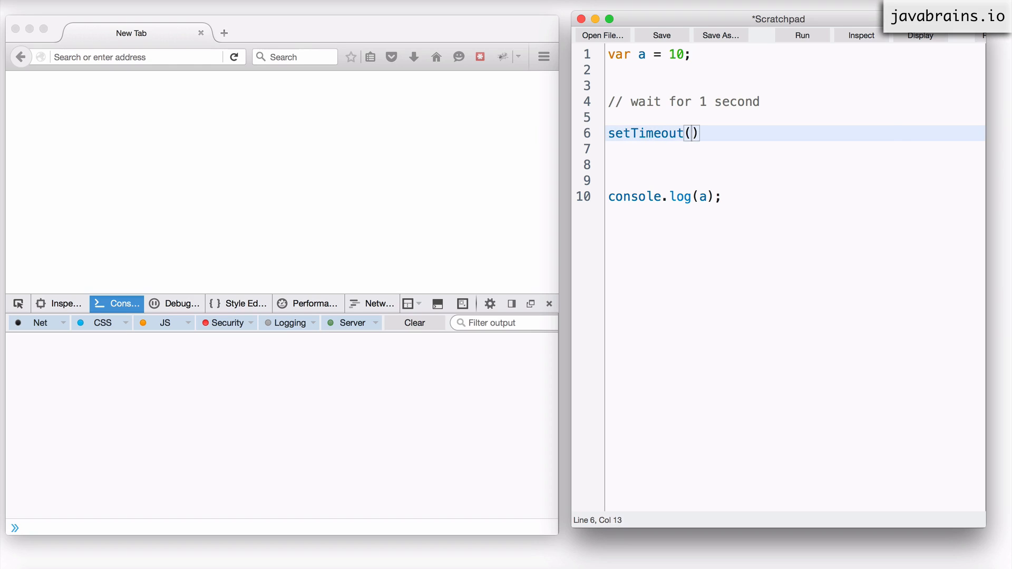
pyautogui.write(';')
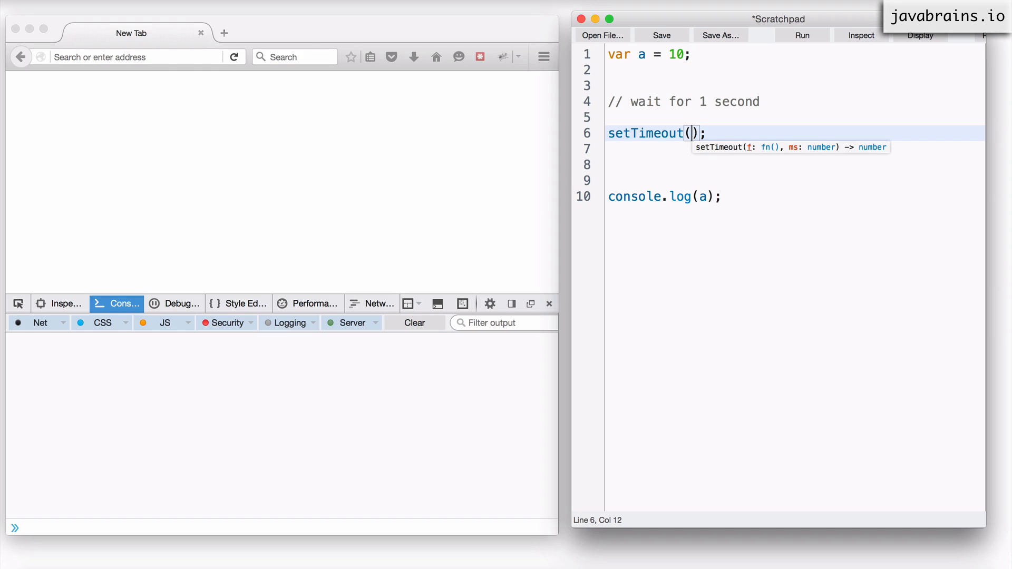
# - Fill the call as 'setTimeout(fn(), 1000)'
pyautogui.write('f')
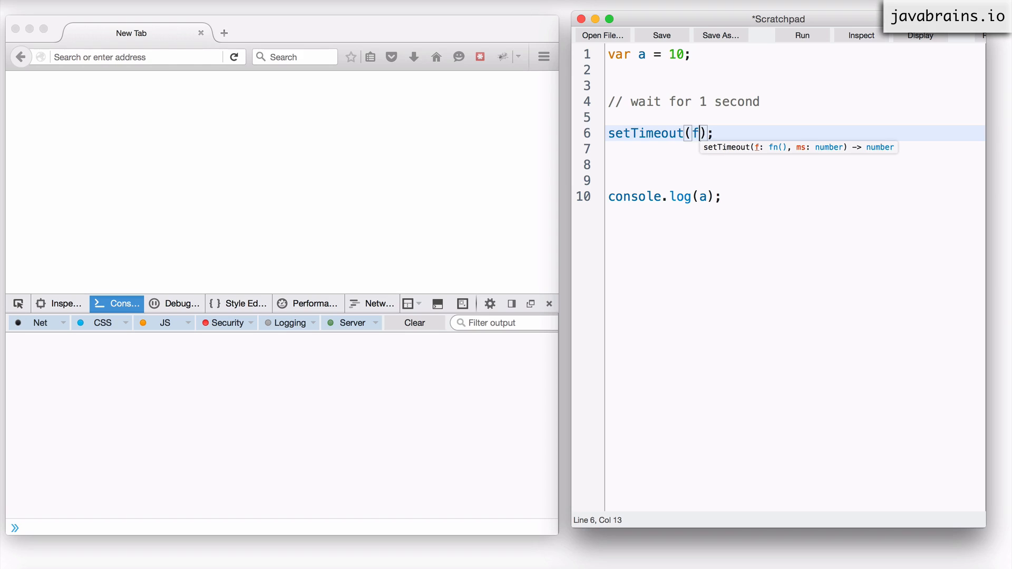
pyautogui.write('n()')
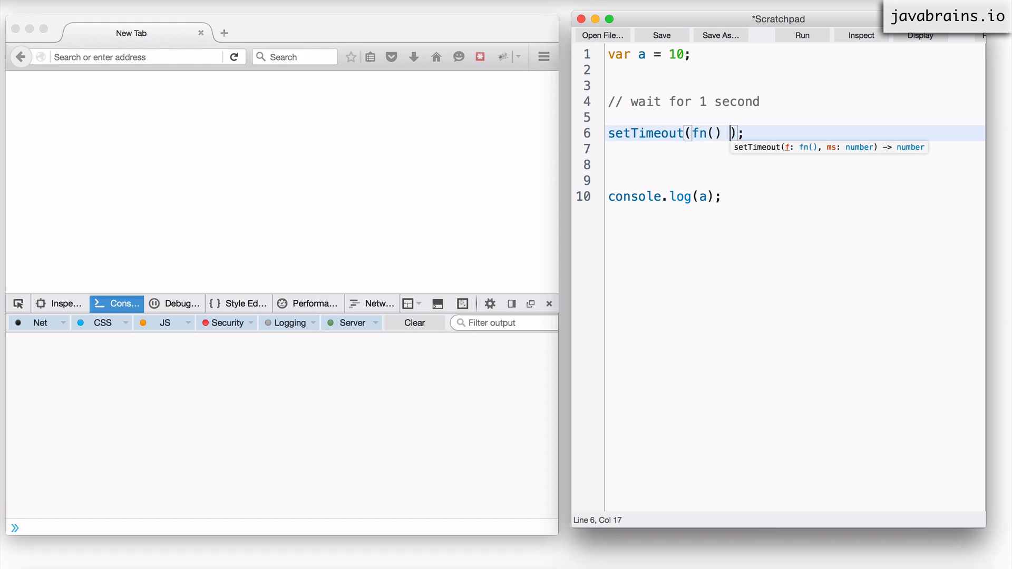
pyautogui.write(',')
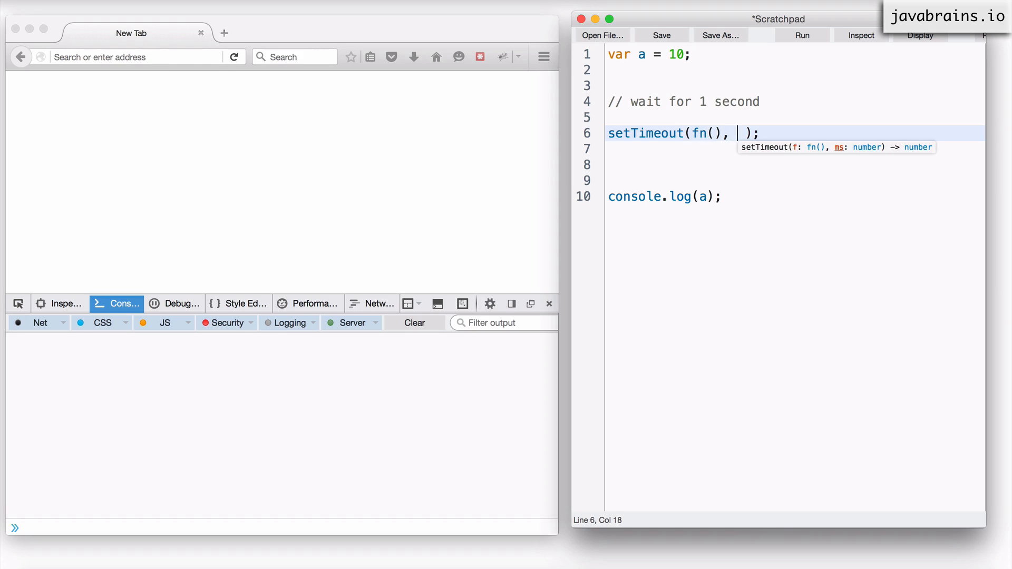
pyautogui.write('1000')
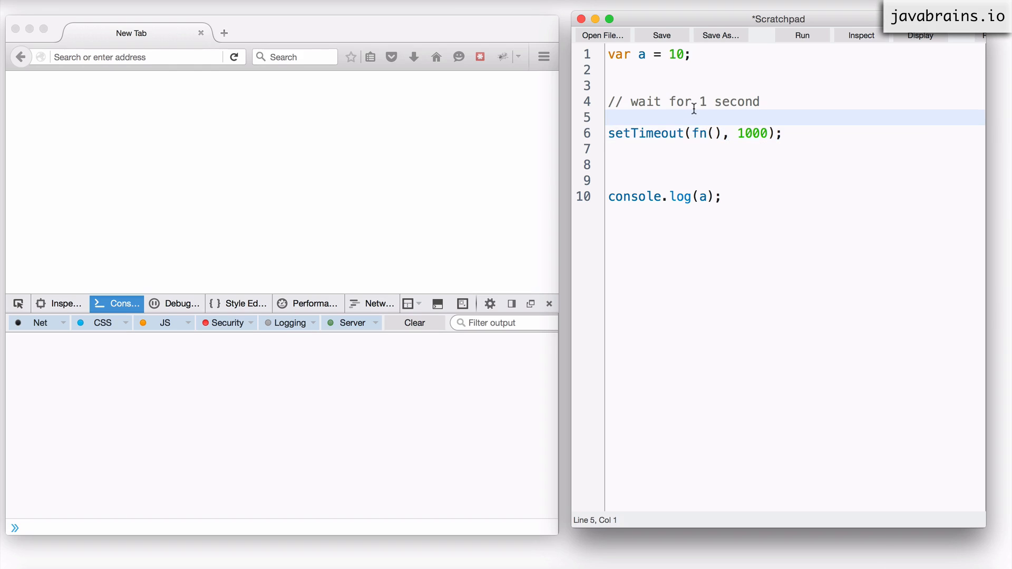
# - Define 'var fn = function() { console.log(a); }' above the setTimeout call
pyautogui.write('var')
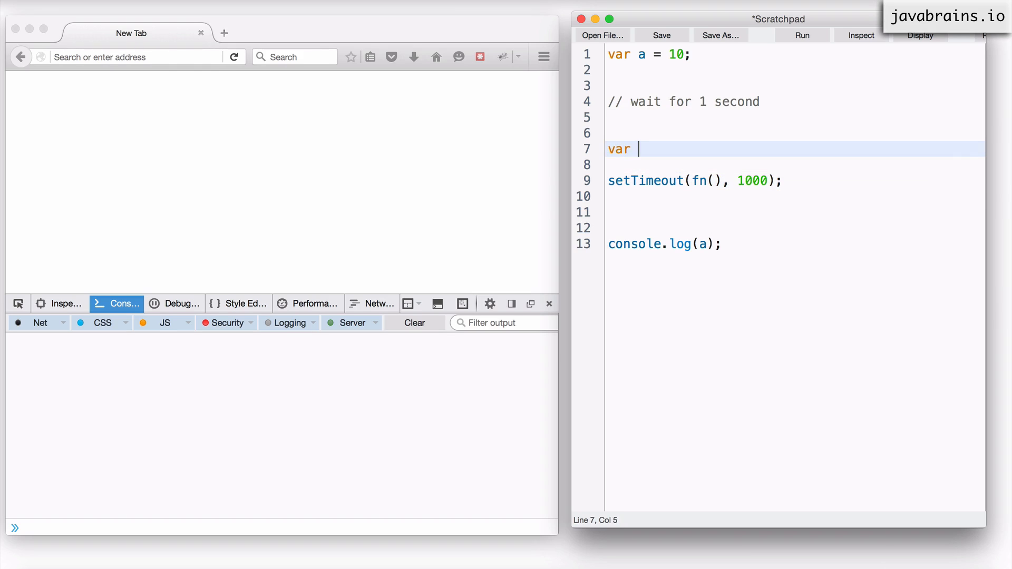
pyautogui.write('fn =')
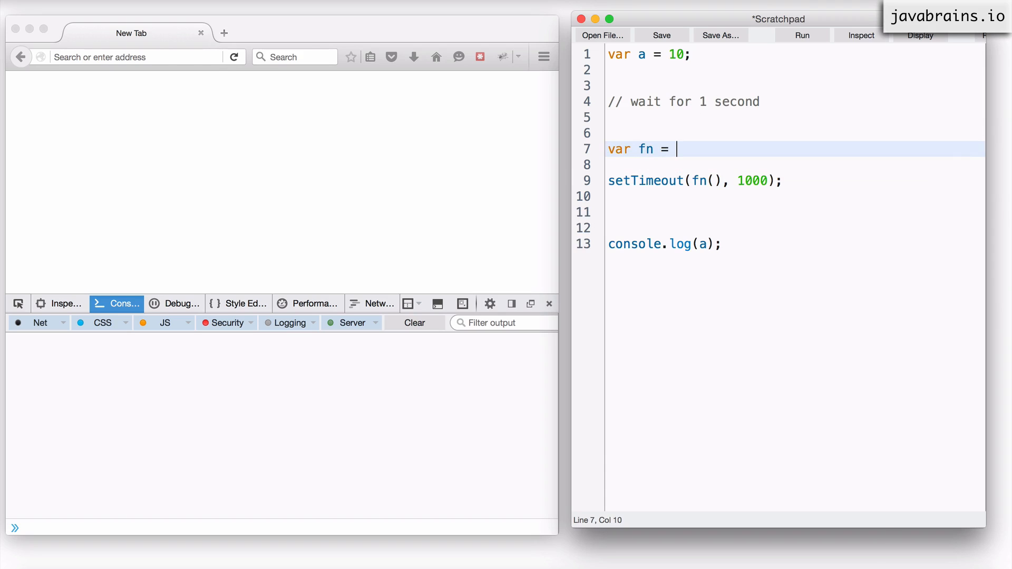
pyautogui.write('function()')
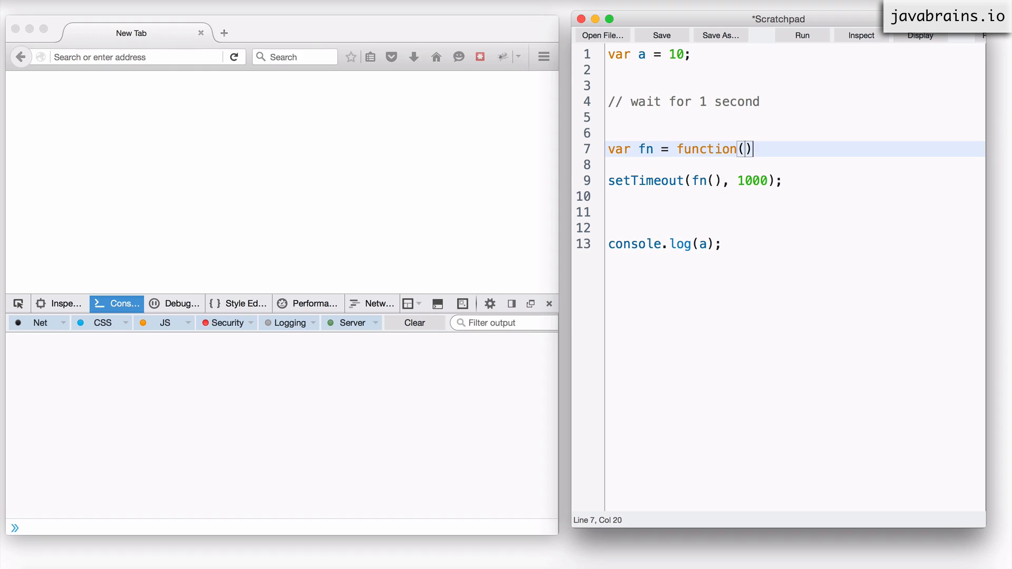
pyautogui.write('{')
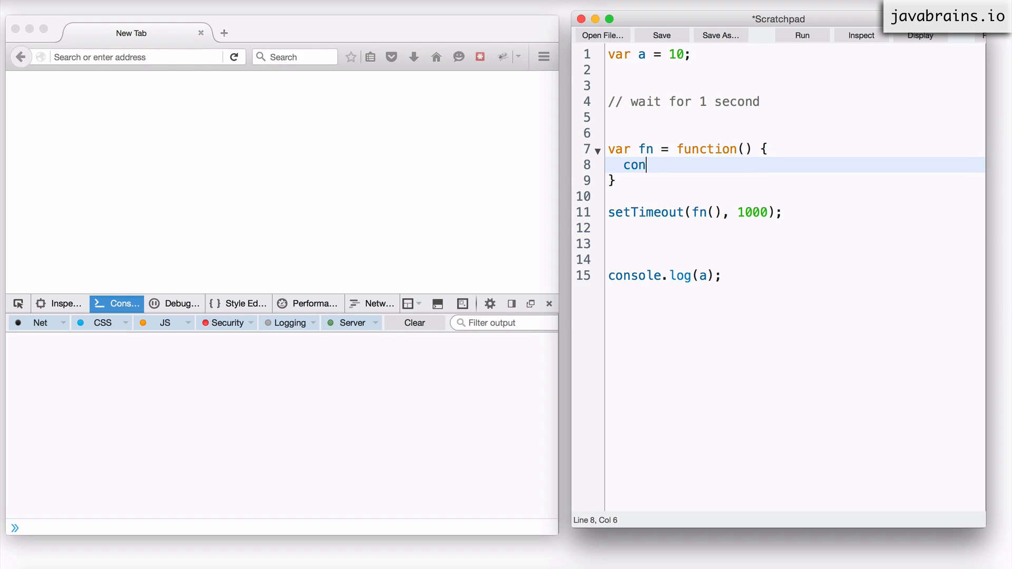
pyautogui.write('sole.lo')
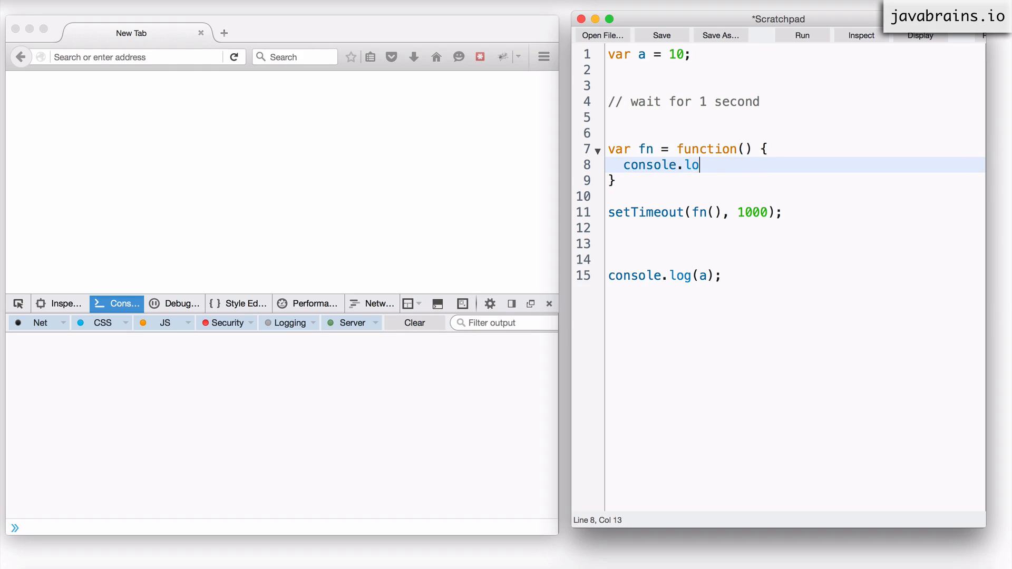
pyautogui.write('g(a);')
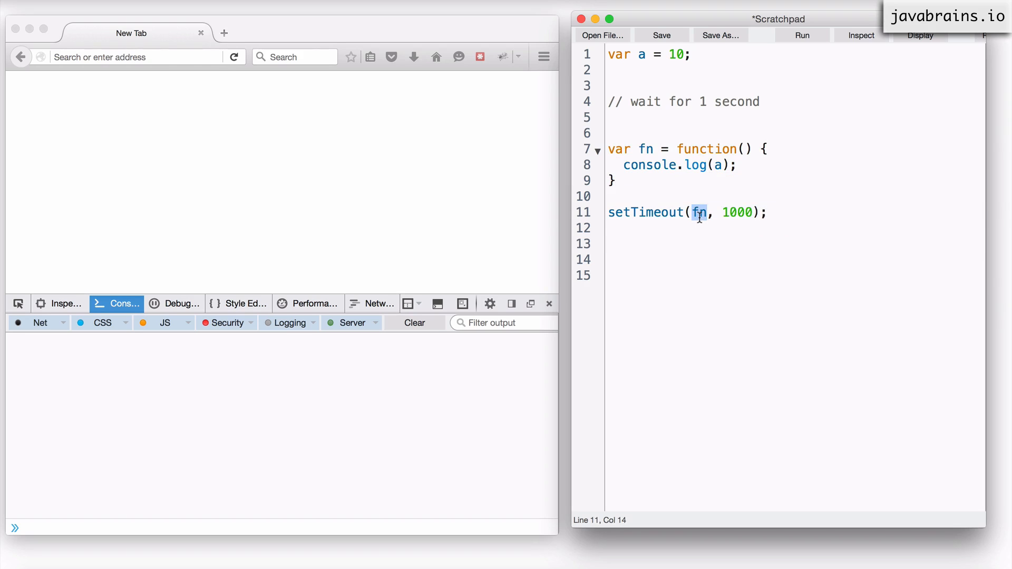
pyautogui.write('(')
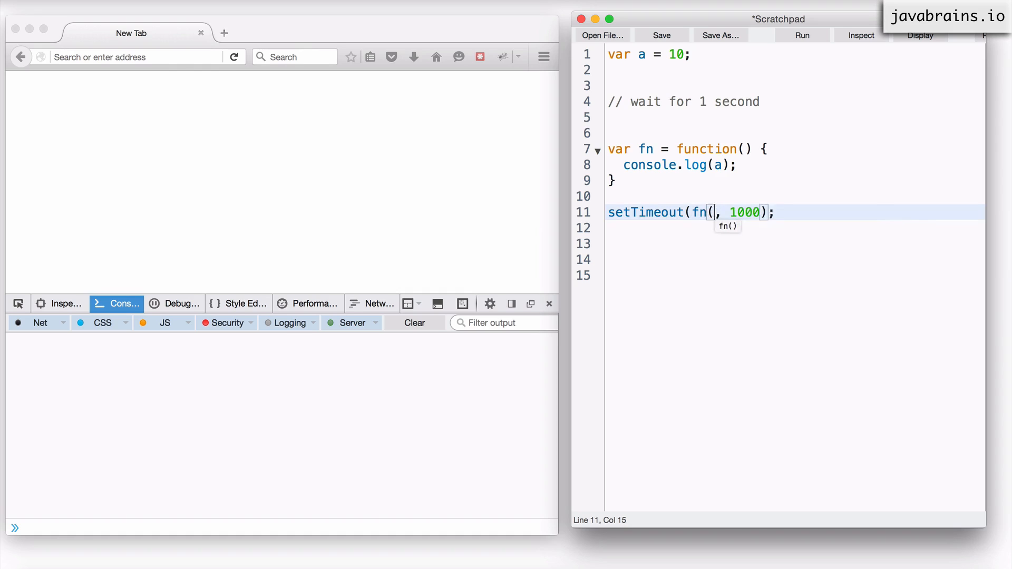
pyautogui.write('()')
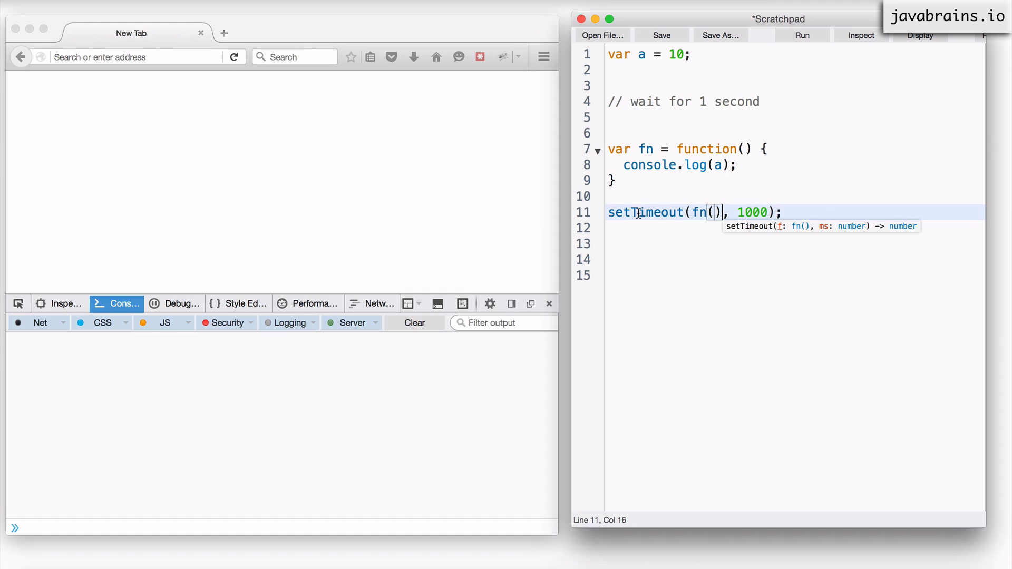
pyautogui.moveTo(709, 308)
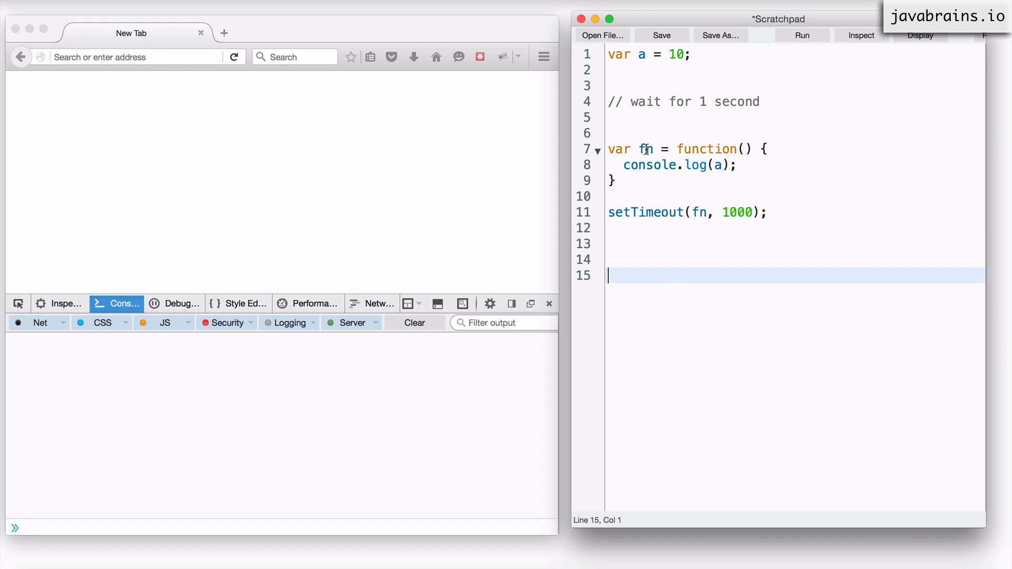
pyautogui.doubleClick(645, 148)
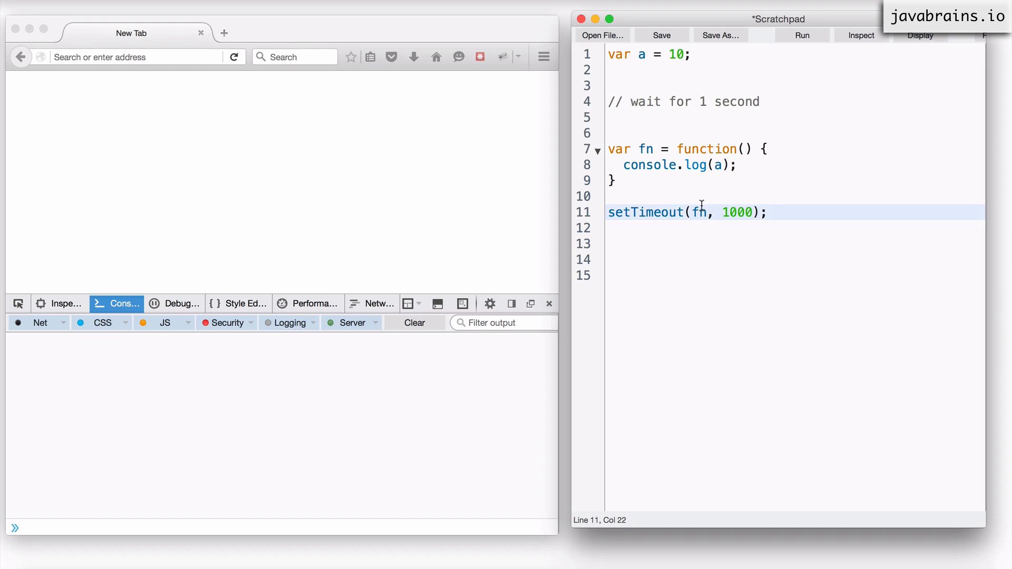
pyautogui.doubleClick(698, 212)
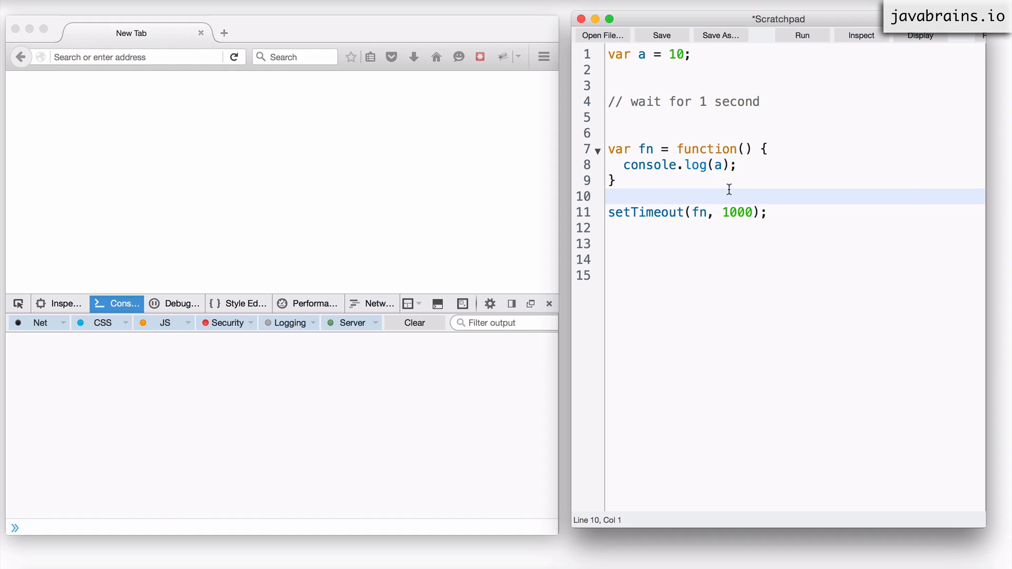
# - Remove the wait comment and run the script so the console prints 10
pyautogui.rightClick(728, 189)
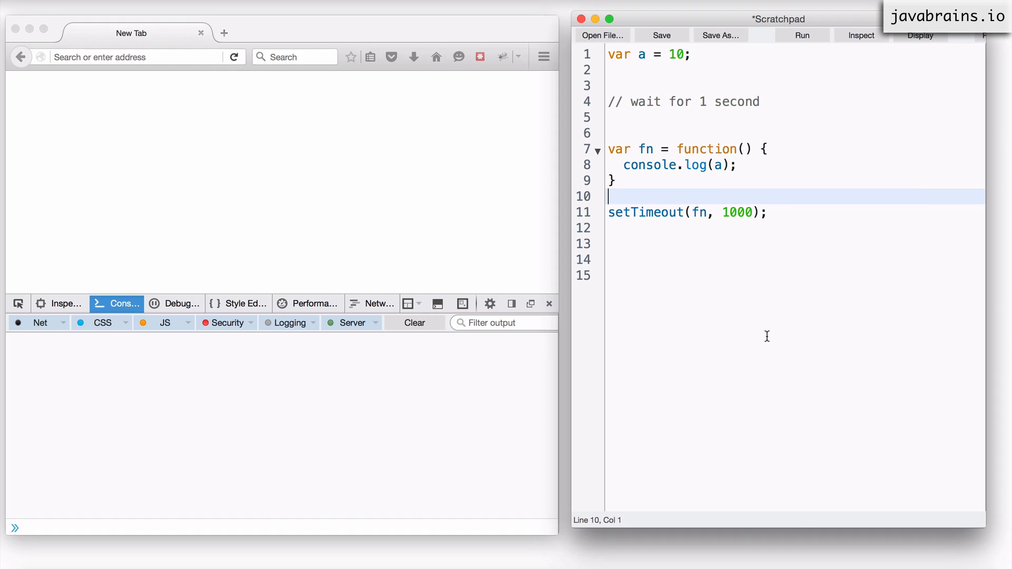
pyautogui.click(801, 36)
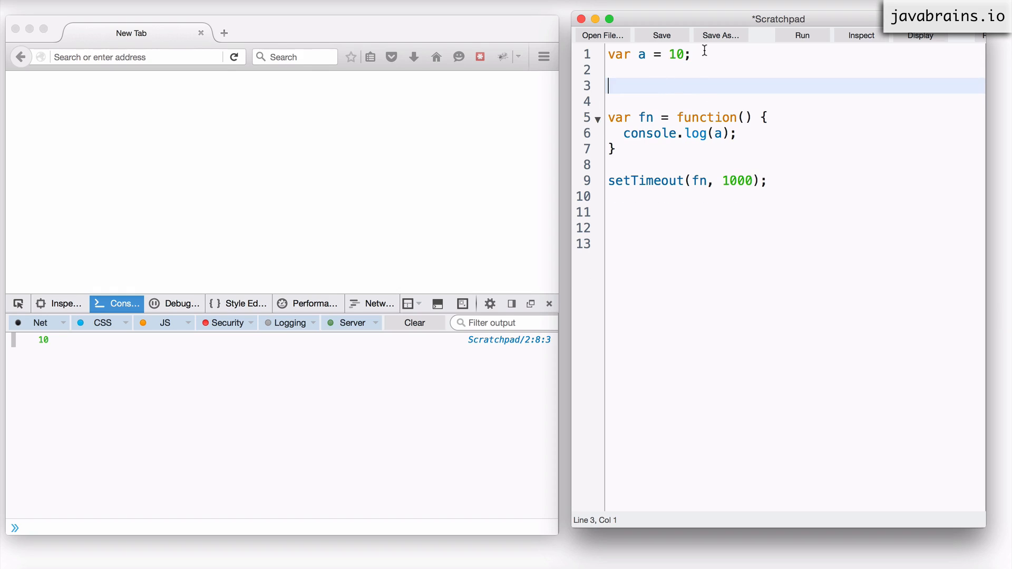
# - Highlight a's value 10, then fn and the 1000 ms delay inside setTimeout to explain the flow
pyautogui.click(689, 54)
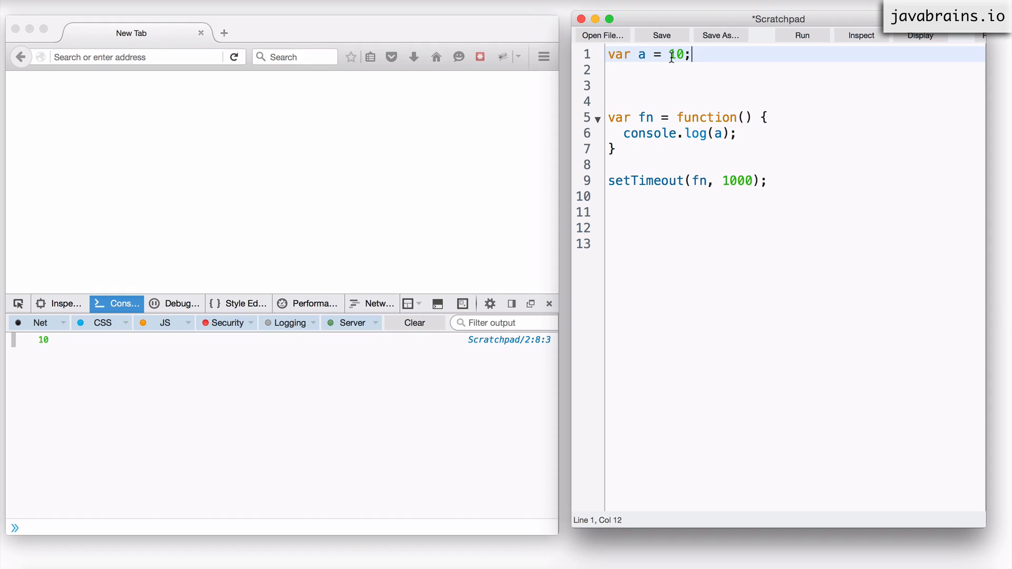
pyautogui.doubleClick(641, 54)
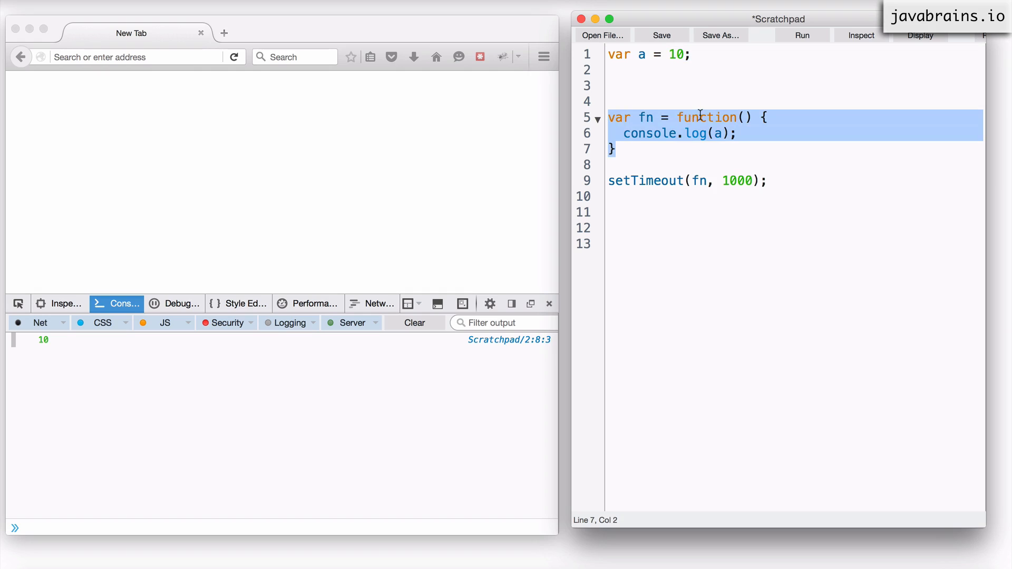
pyautogui.click(741, 133)
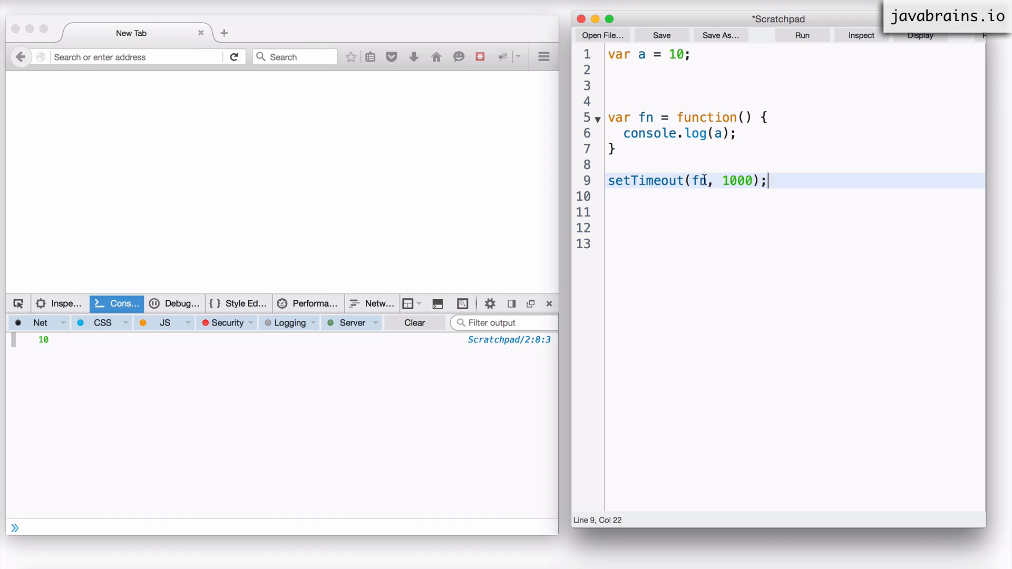
pyautogui.doubleClick(648, 180)
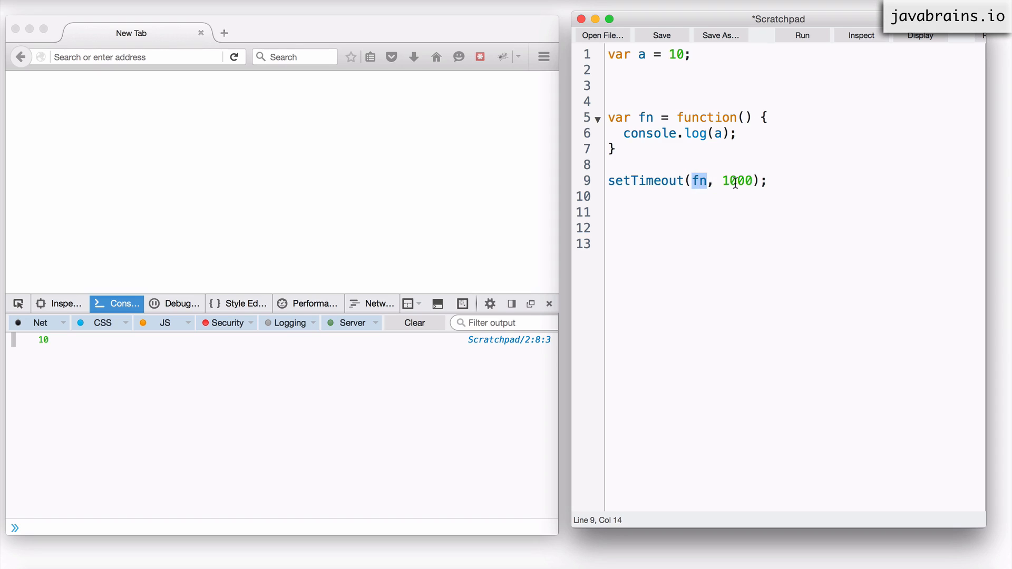
pyautogui.doubleClick(738, 180)
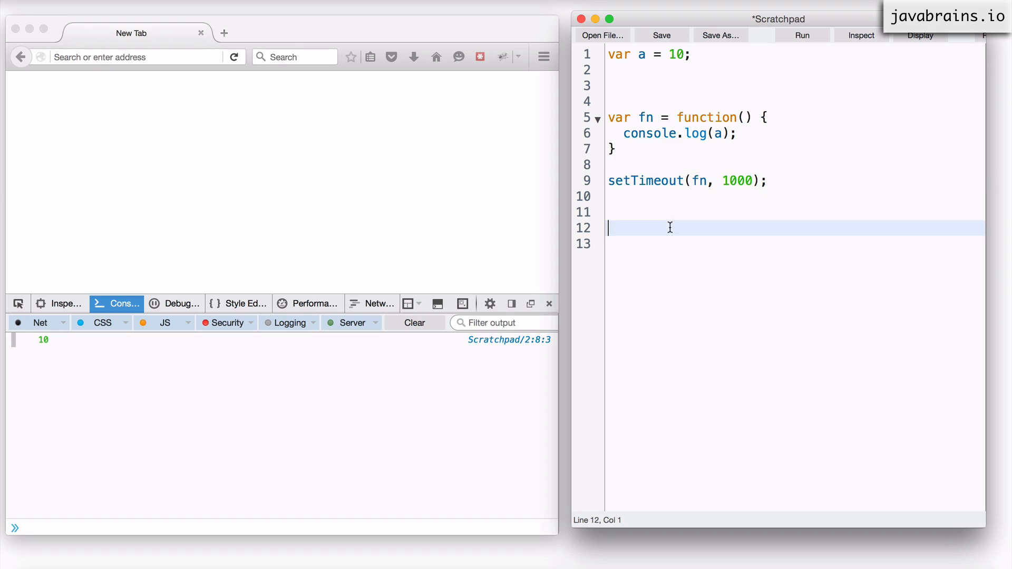
pyautogui.moveTo(623, 225)
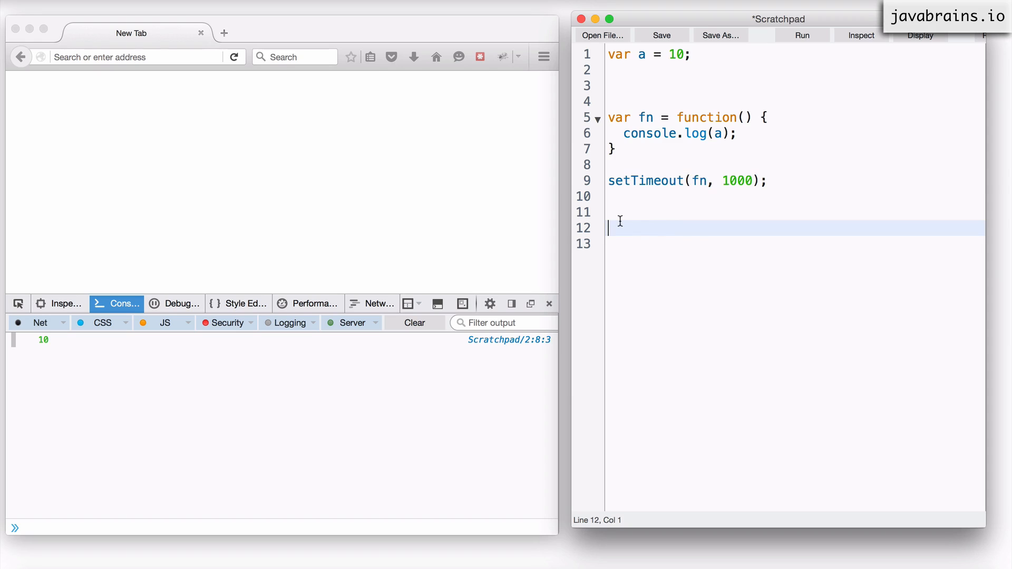
# - Add 'console.log("Done")' as the final statement after setTimeout
pyautogui.write('console.l')
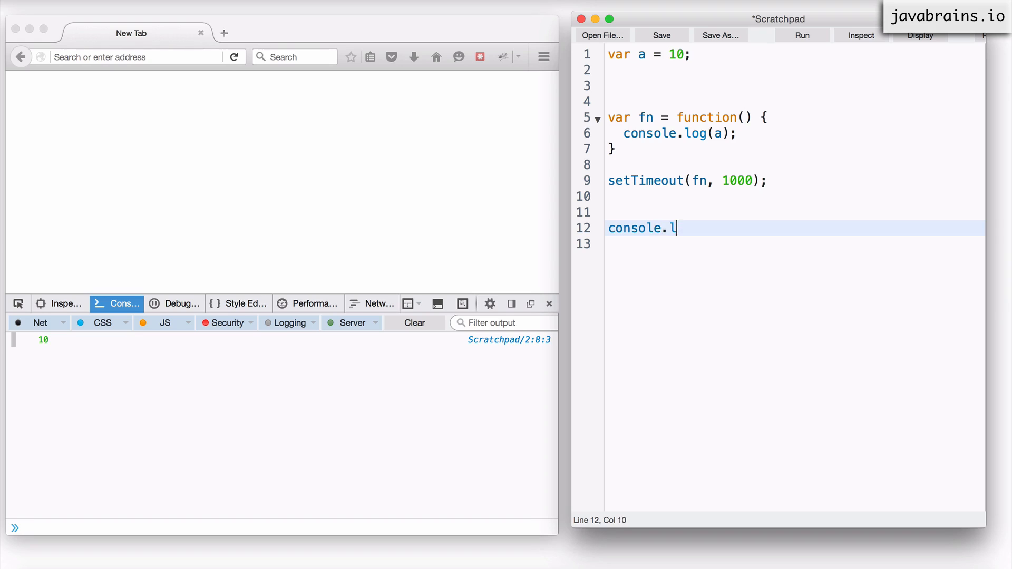
pyautogui.write('og(')
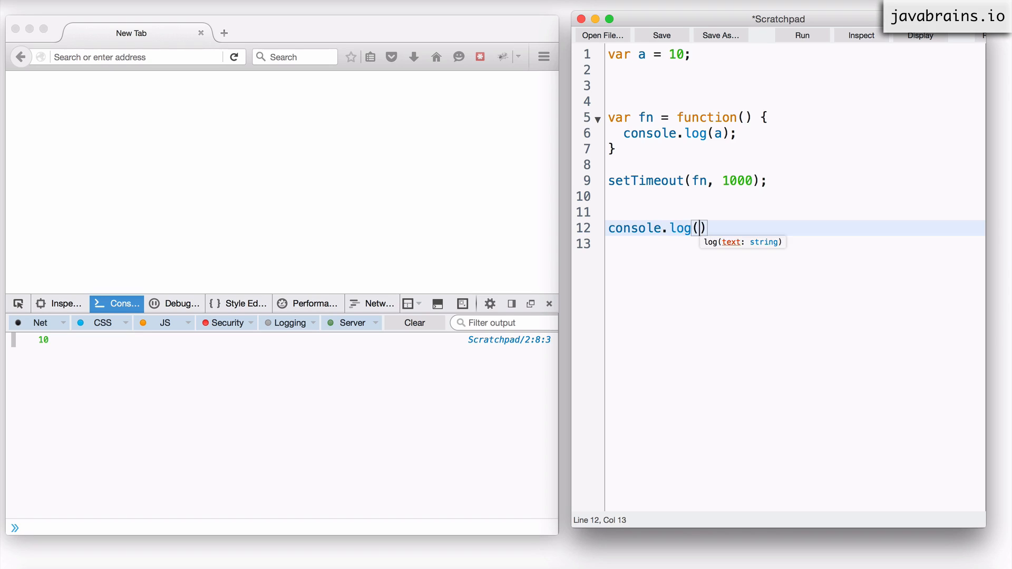
pyautogui.write('"Done"')
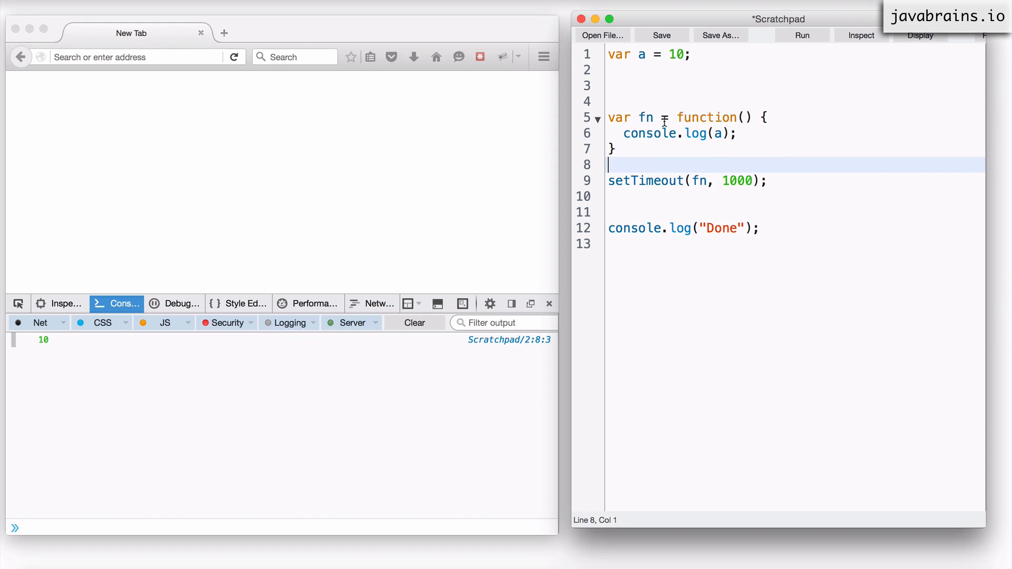
# - Highlight fn in its declaration and where it is passed to setTimeout
pyautogui.doubleClick(698, 180)
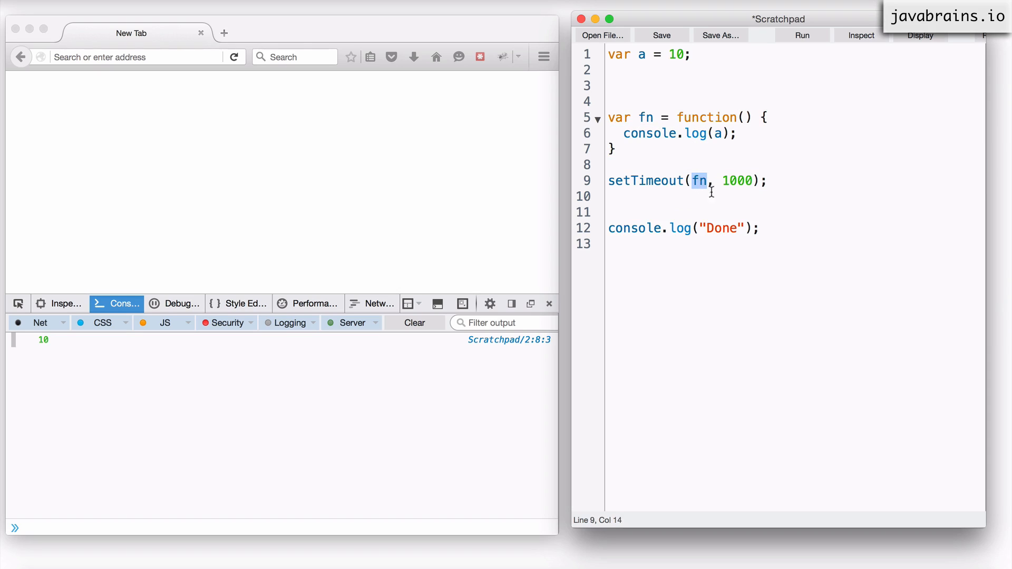
pyautogui.doubleClick(720, 228)
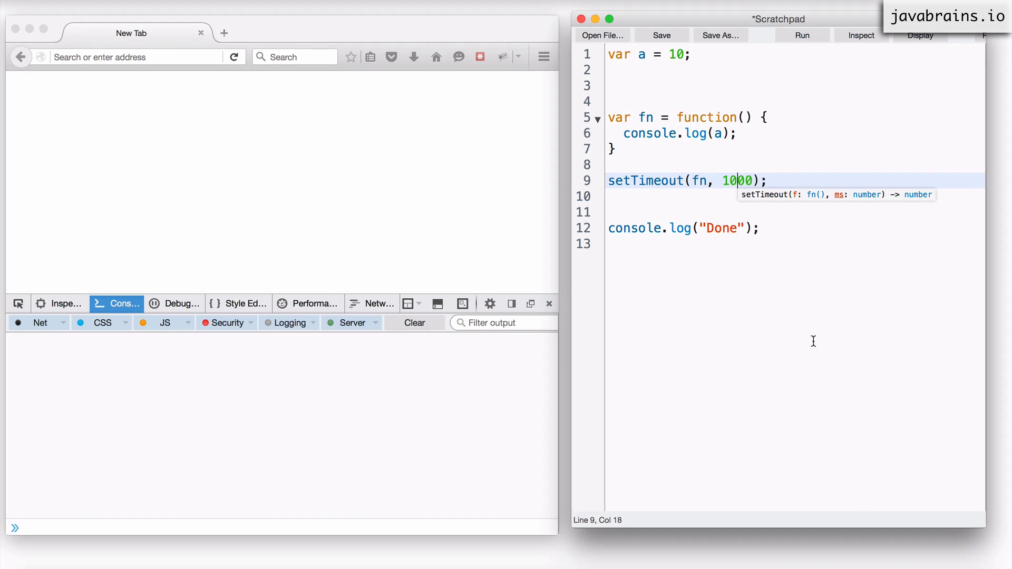
# - Run the script so the console shows Done before 10
pyautogui.click(801, 35)
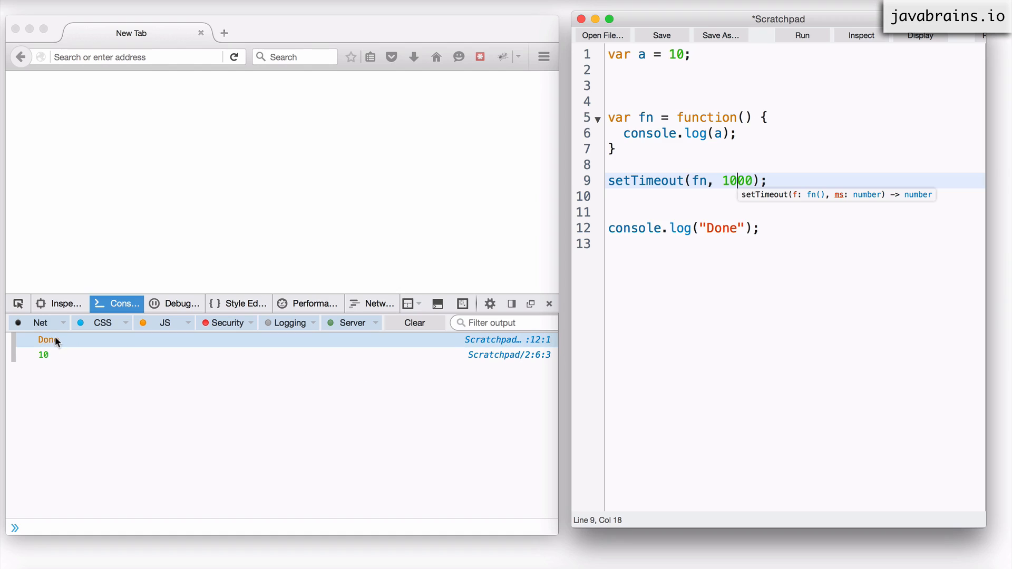
pyautogui.click(43, 354)
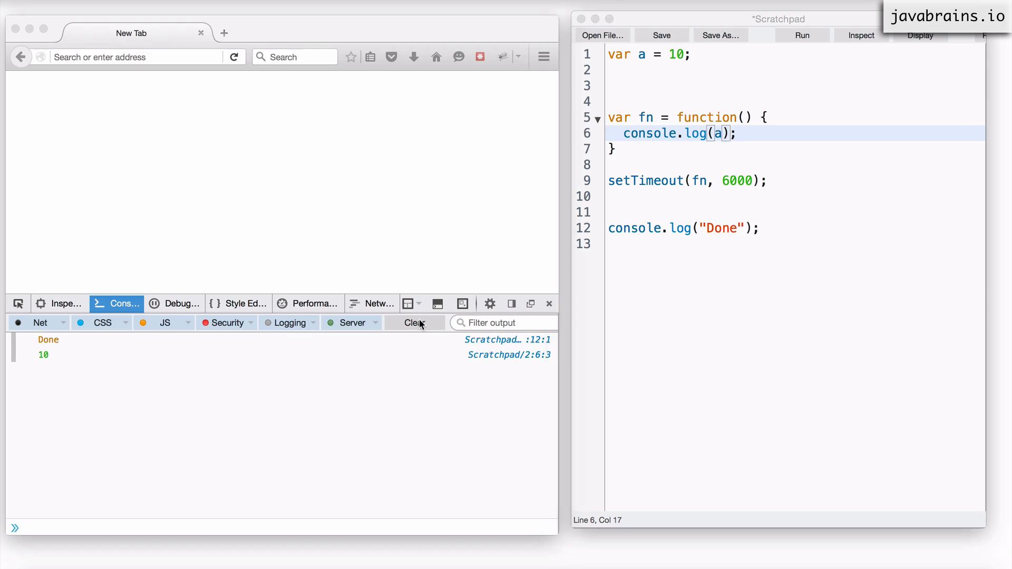
pyautogui.rightClick(723, 181)
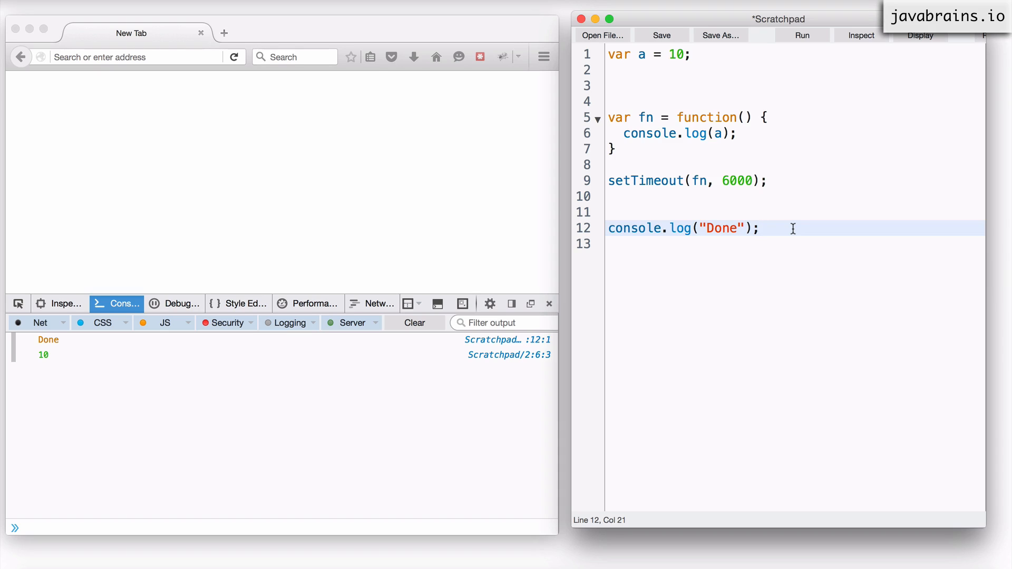
pyautogui.moveTo(772, 199)
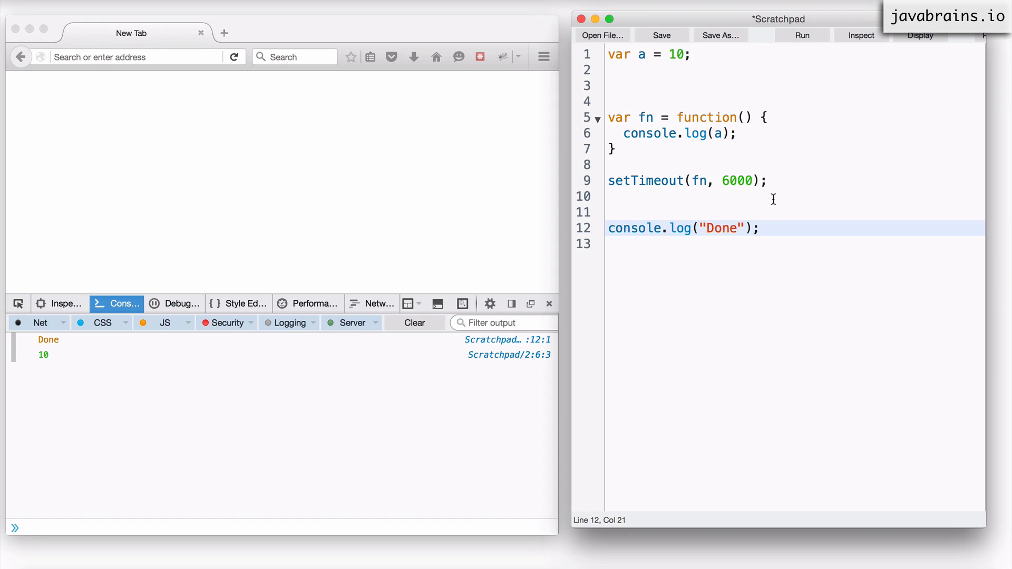
pyautogui.moveTo(763, 191)
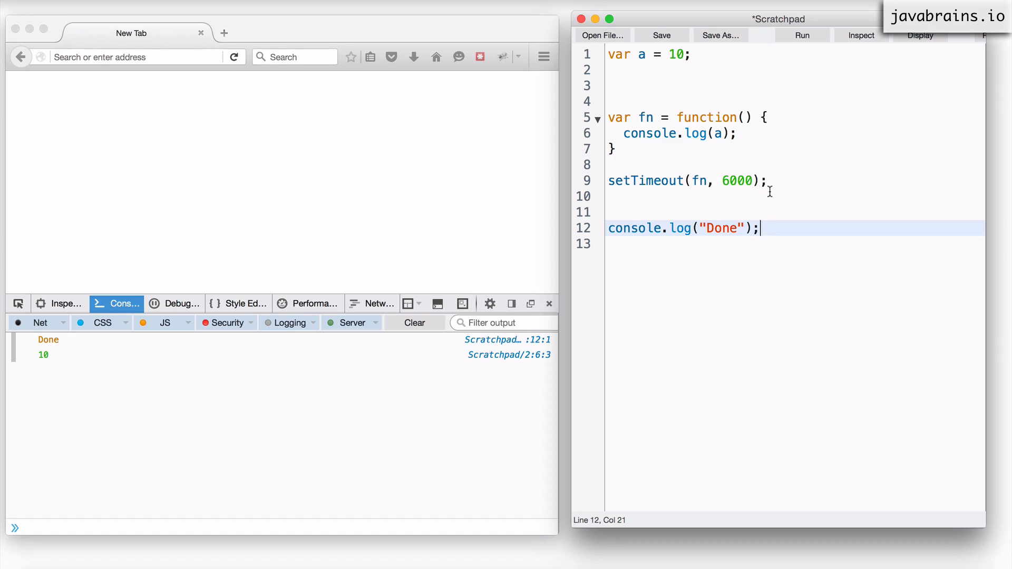
pyautogui.doubleClick(644, 181)
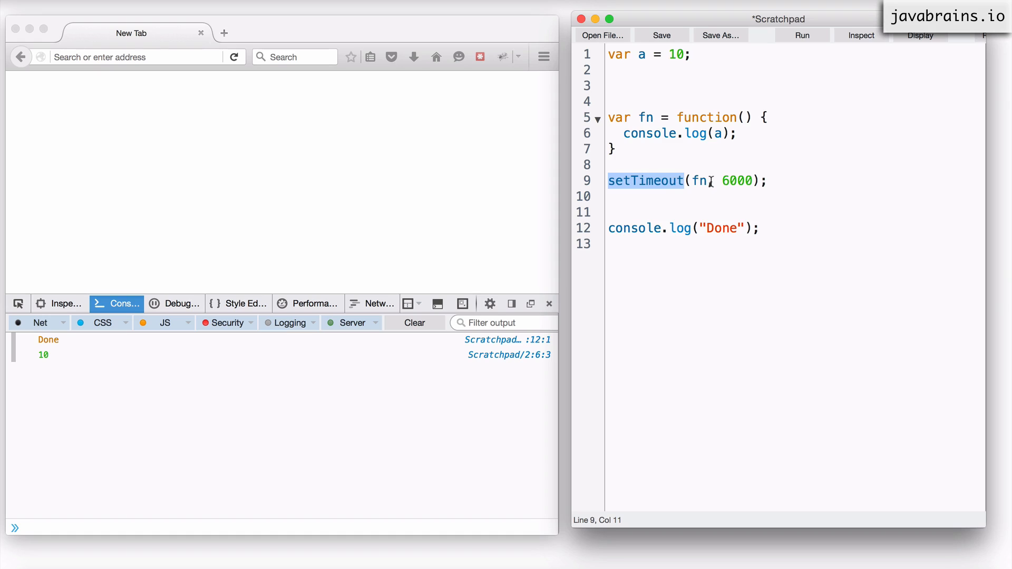
pyautogui.doubleClick(737, 180)
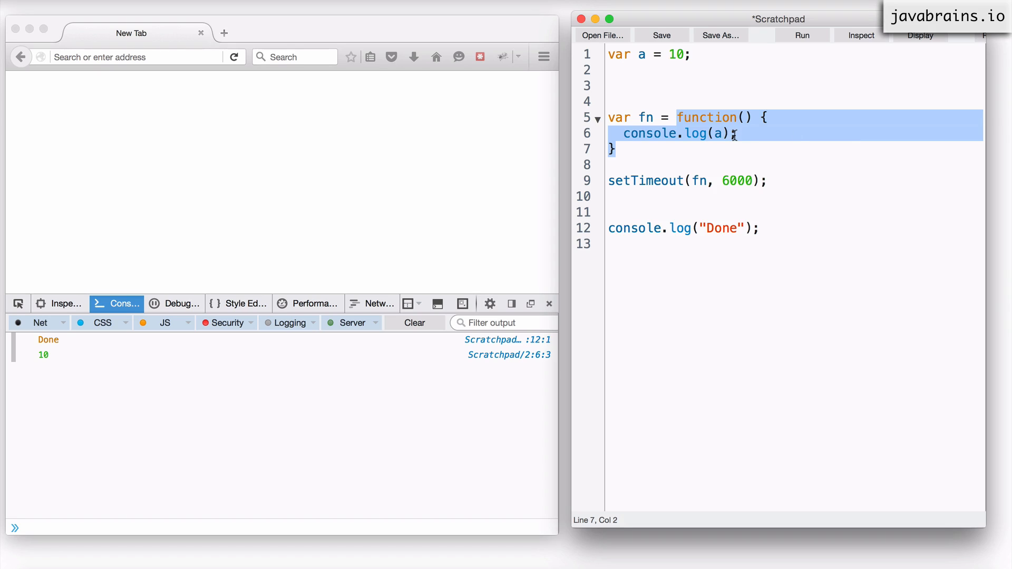
pyautogui.moveTo(742, 136)
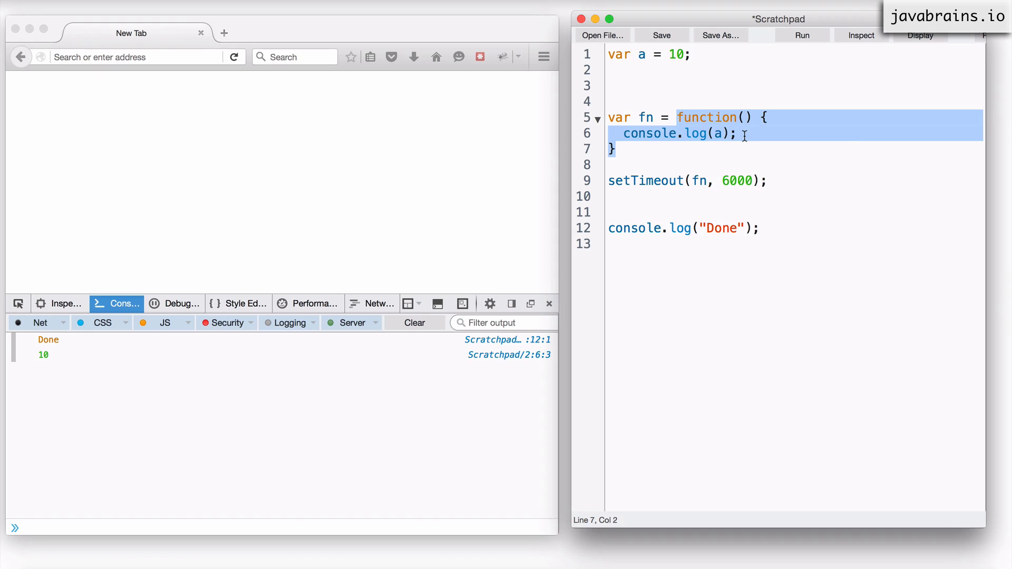
pyautogui.click(717, 134)
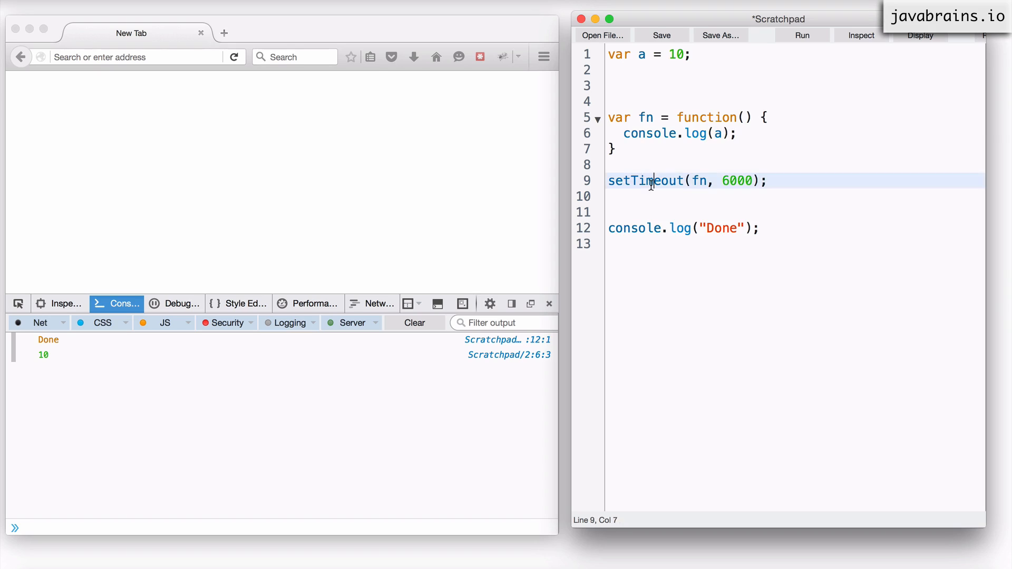
pyautogui.doubleClick(645, 180)
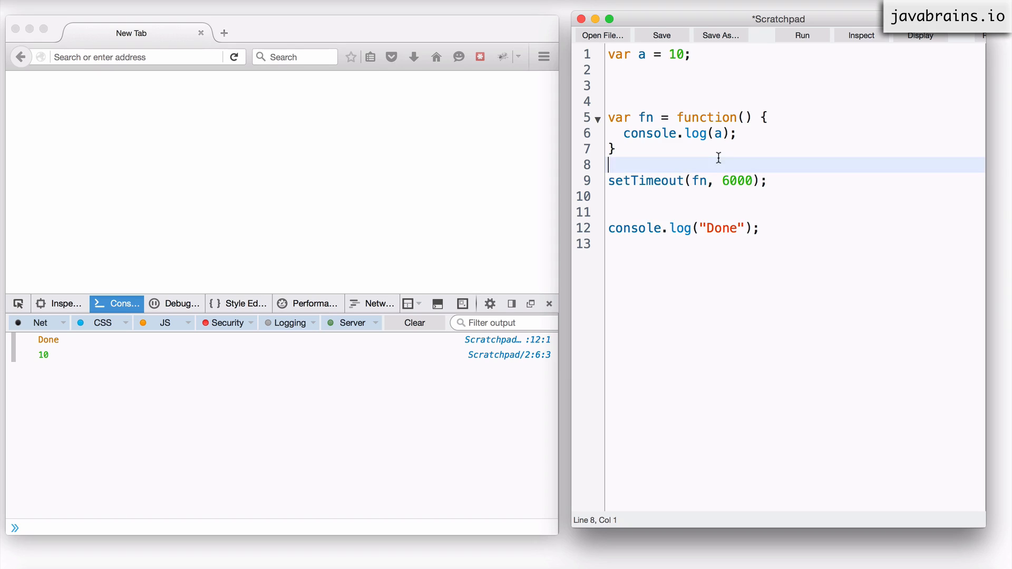
pyautogui.doubleClick(699, 180)
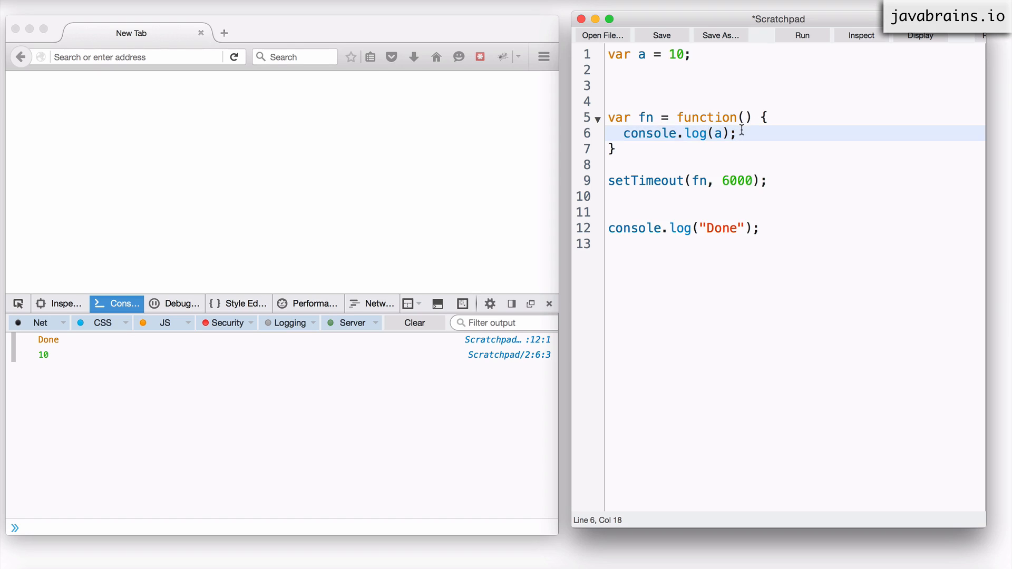
pyautogui.moveTo(673, 117)
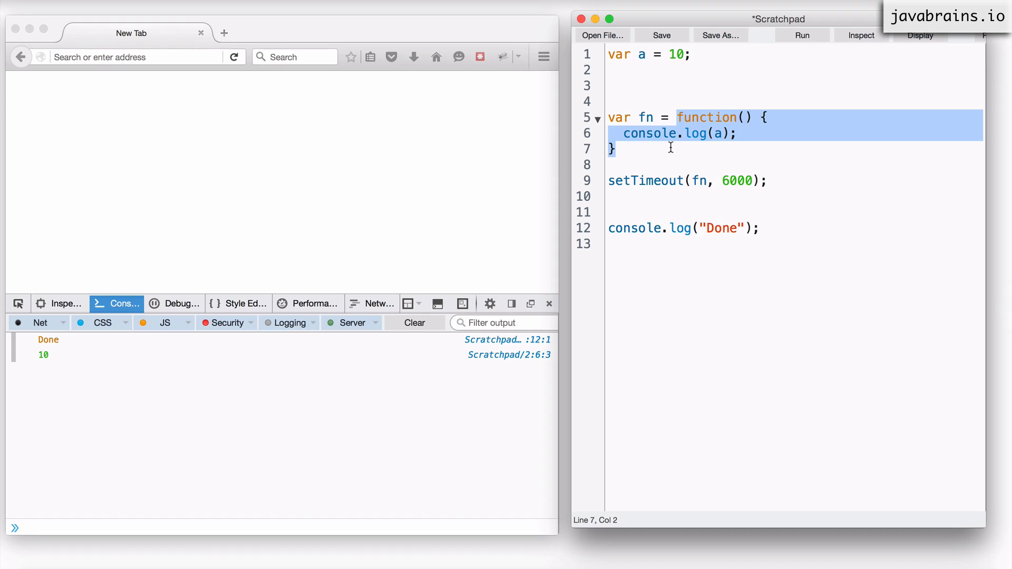
# - Close the fn function expression with a semicolon after its brace on line 7
pyautogui.write(';')
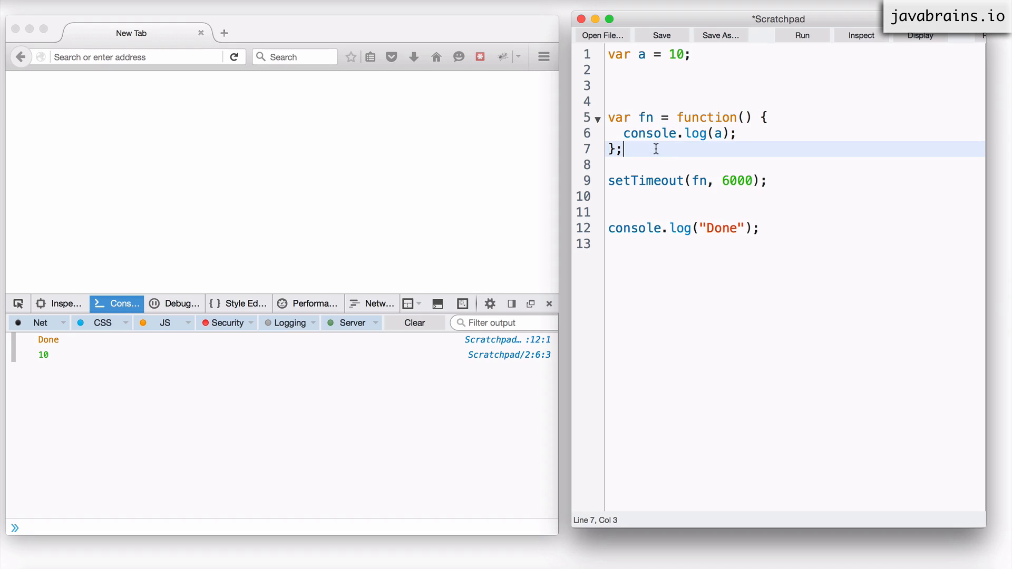
pyautogui.click(680, 117)
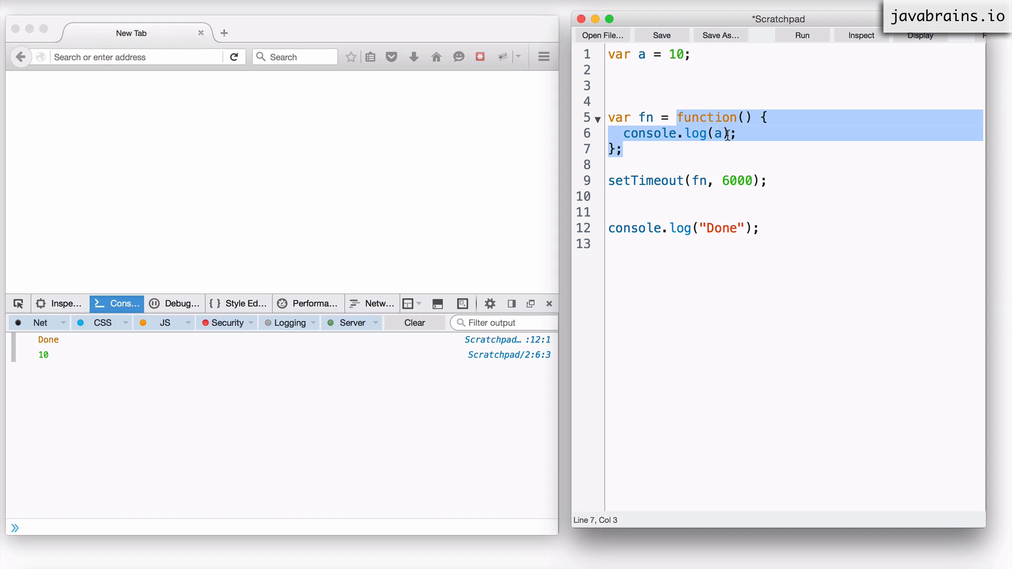
pyautogui.moveTo(640, 53)
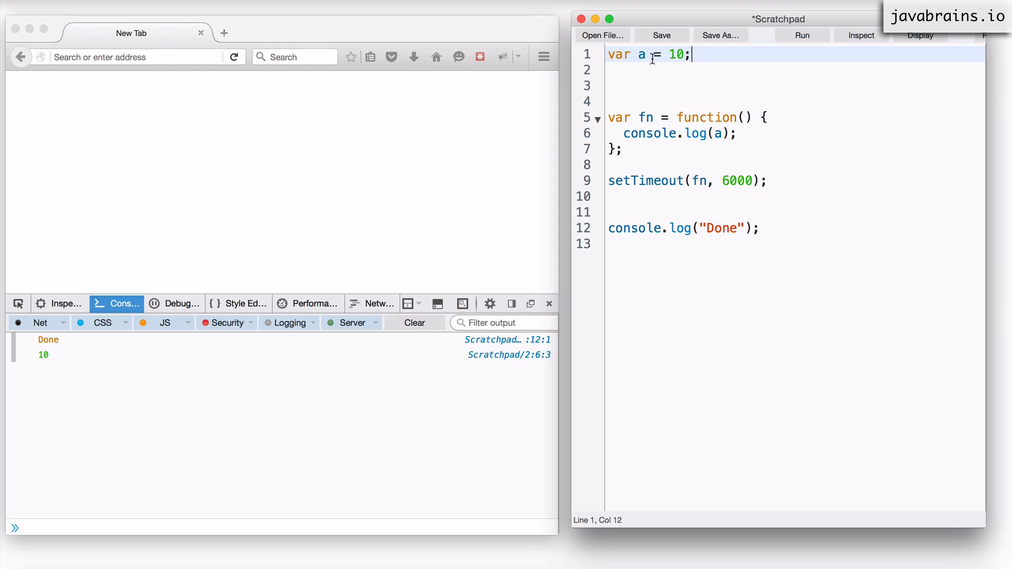
pyautogui.doubleClick(641, 54)
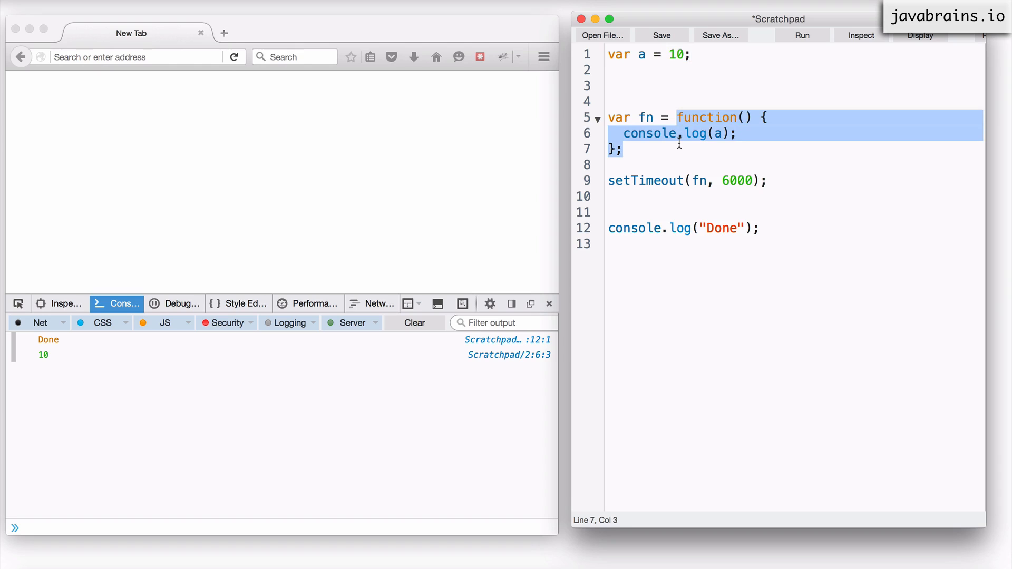
pyautogui.click(639, 54)
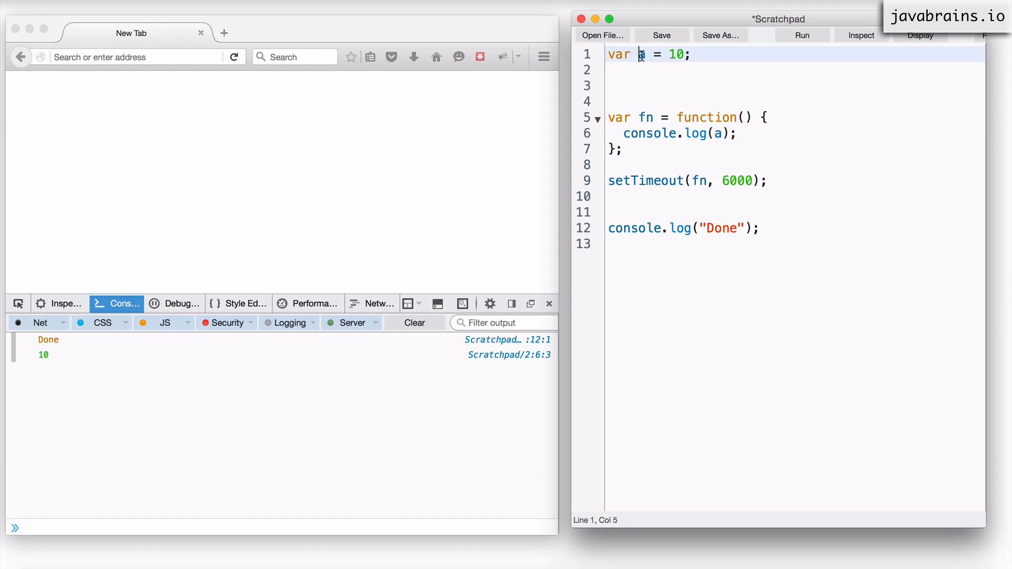
pyautogui.doubleClick(641, 53)
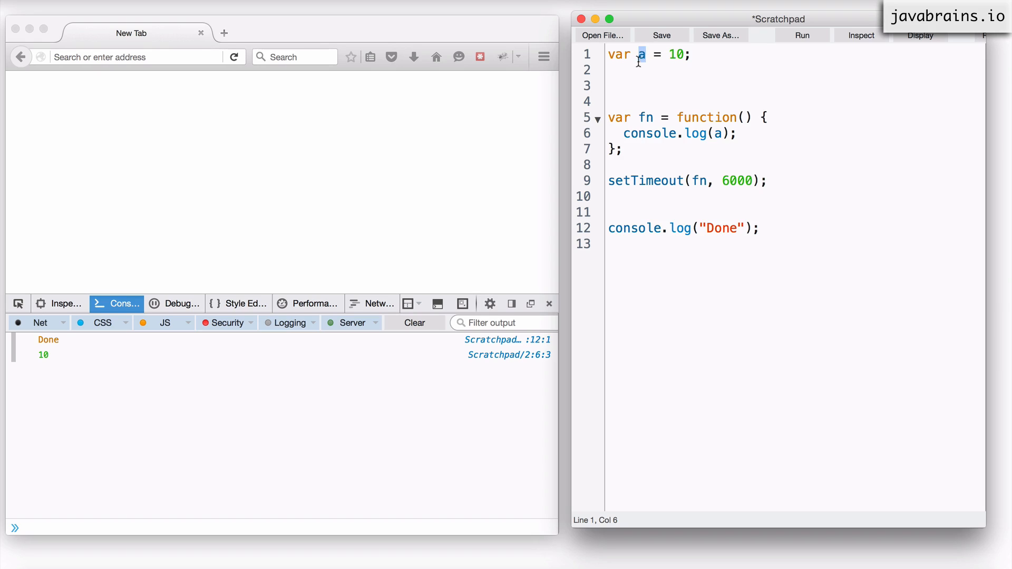
pyautogui.moveTo(642, 117)
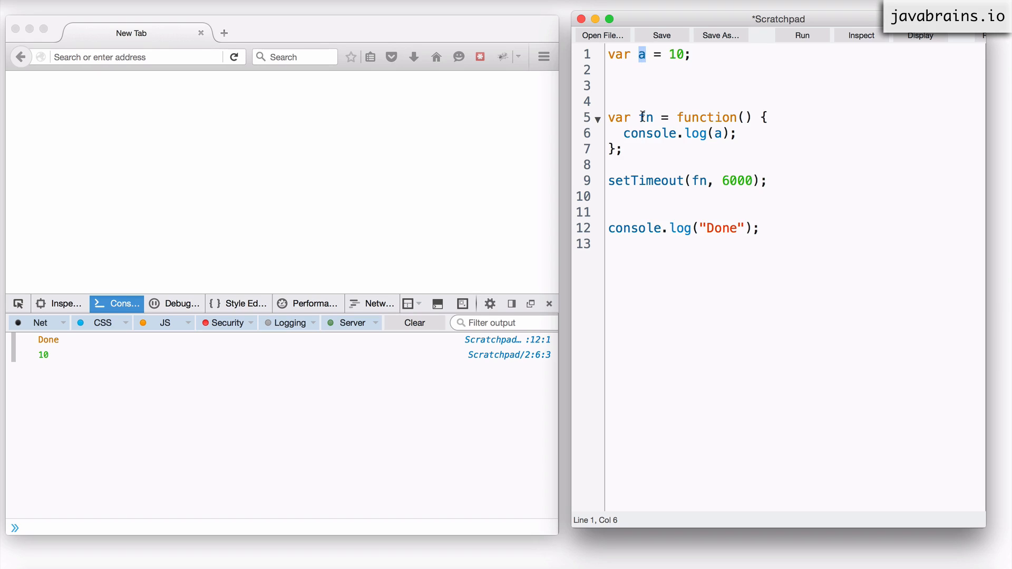
pyautogui.doubleClick(645, 117)
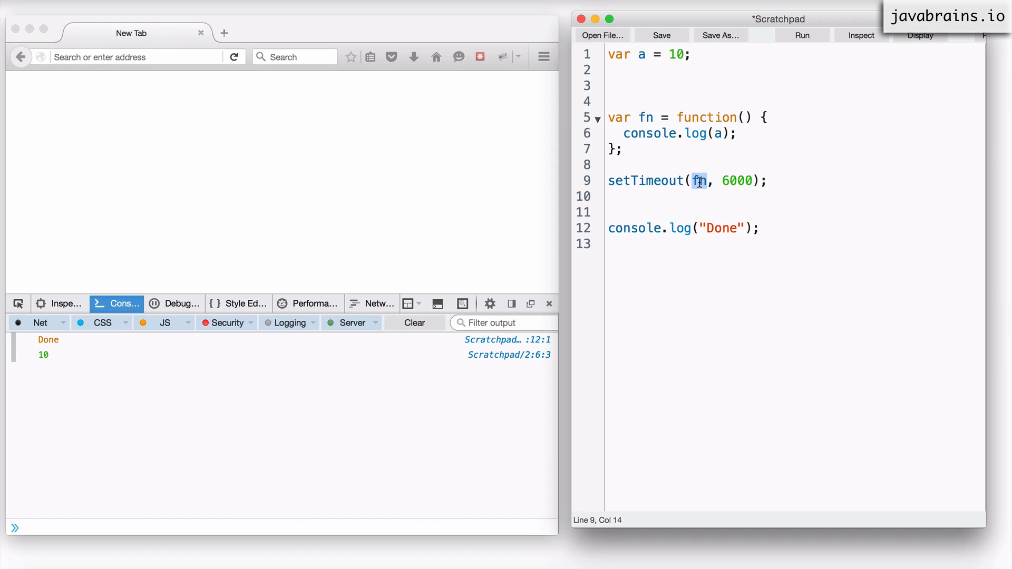
pyautogui.moveTo(713, 161)
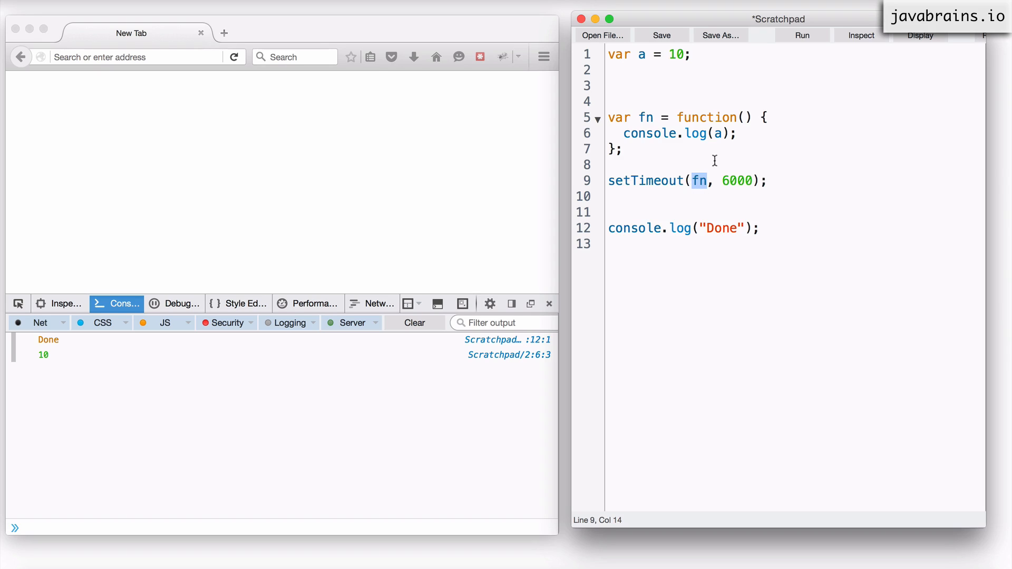
pyautogui.moveTo(643, 62)
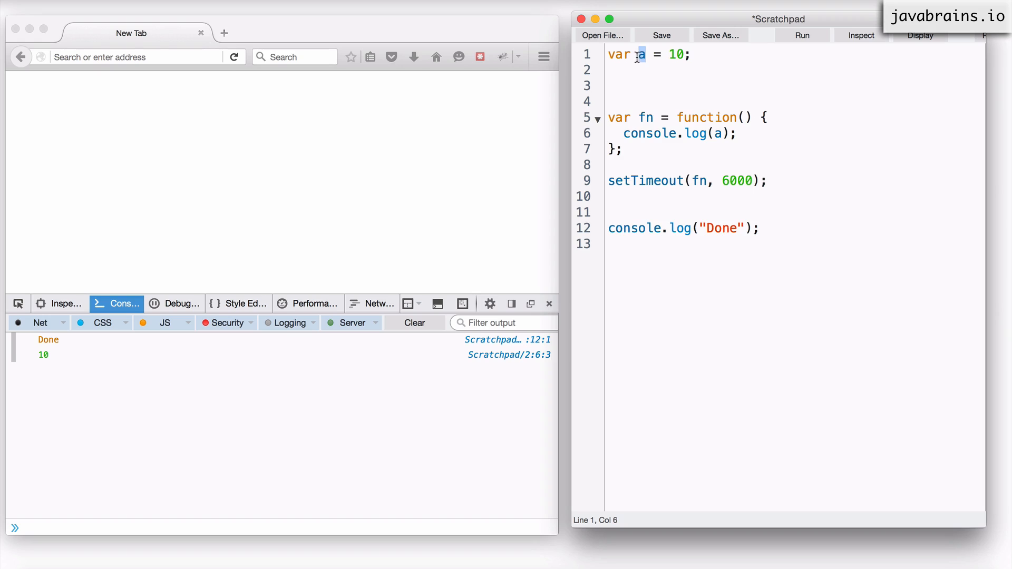
pyautogui.click(668, 180)
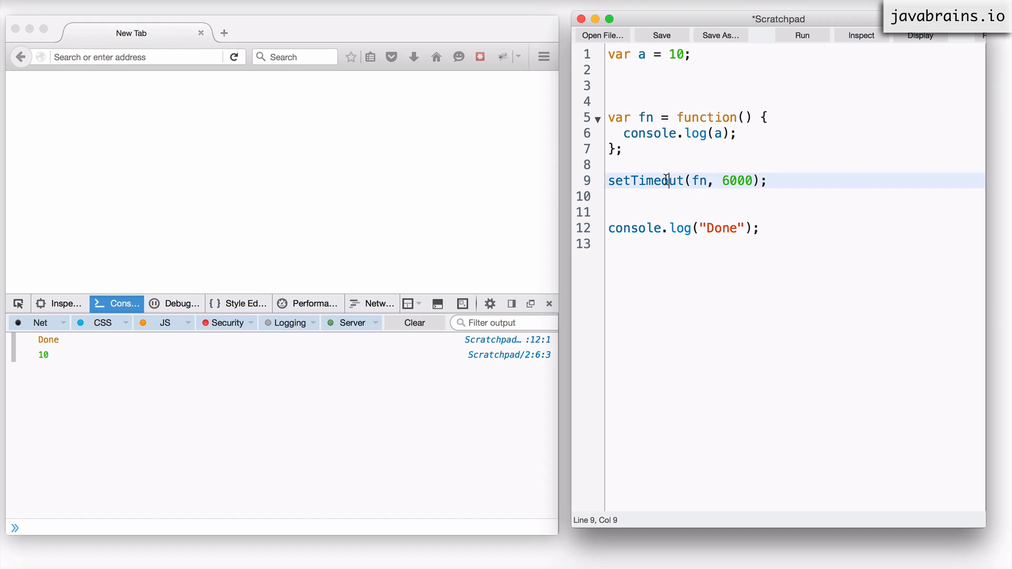
pyautogui.doubleClick(642, 180)
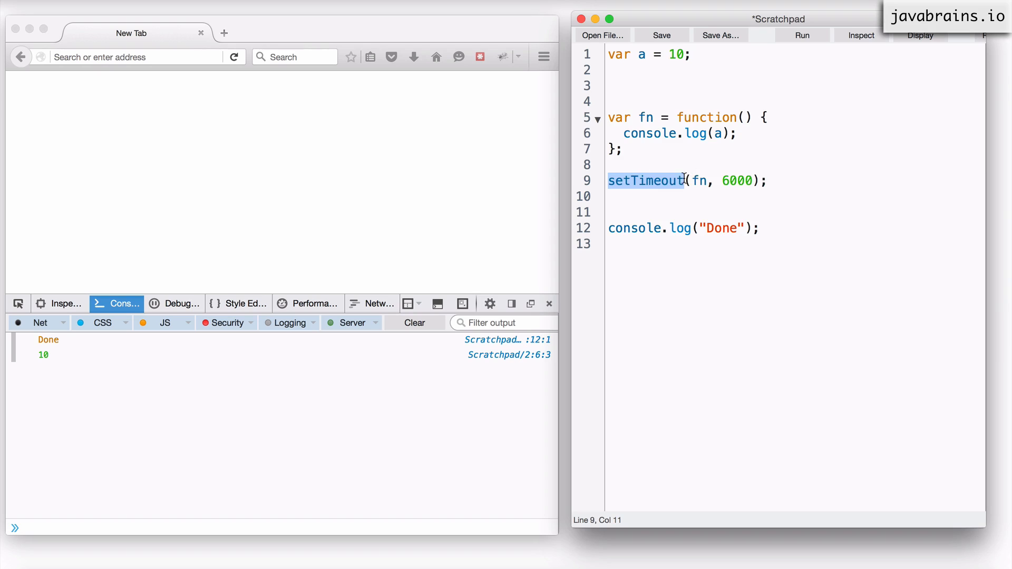
pyautogui.click(697, 180)
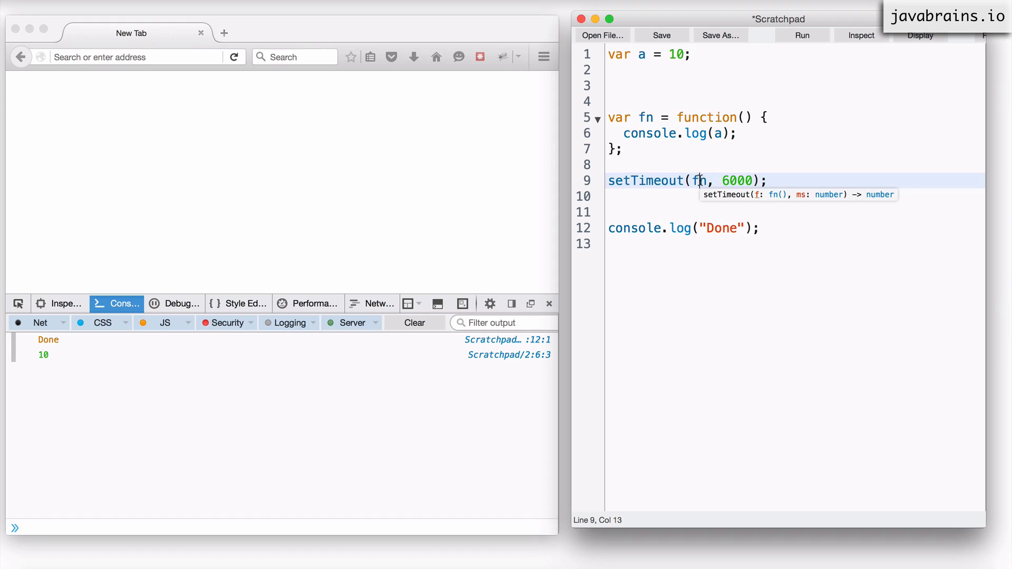
pyautogui.doubleClick(738, 180)
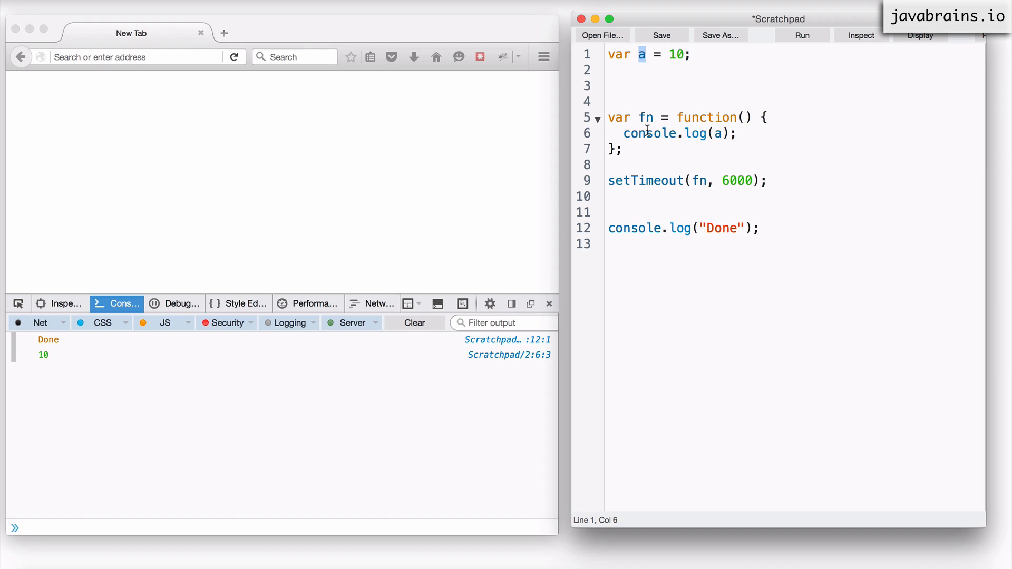
pyautogui.tripleClick(677, 132)
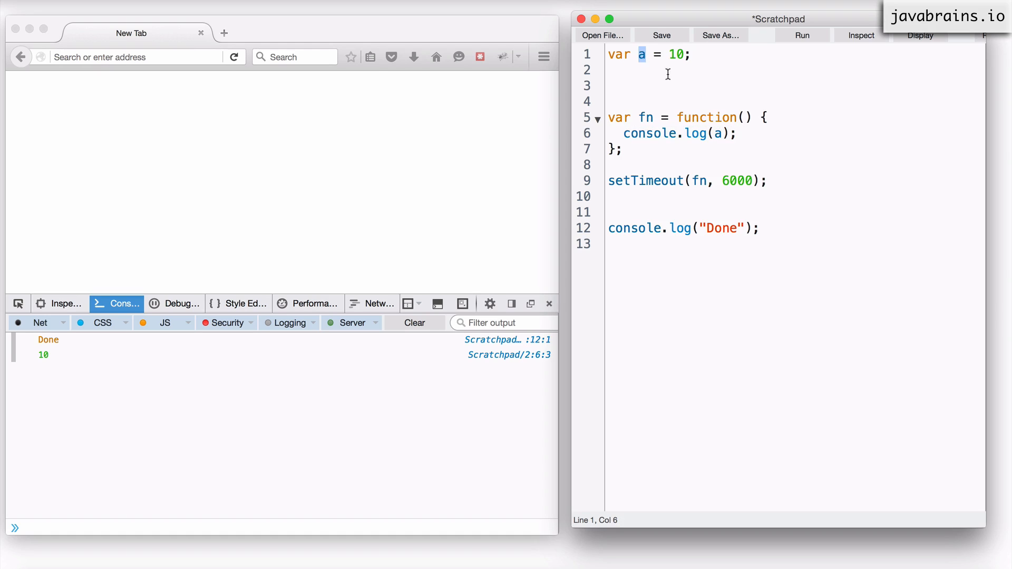
pyautogui.click(645, 85)
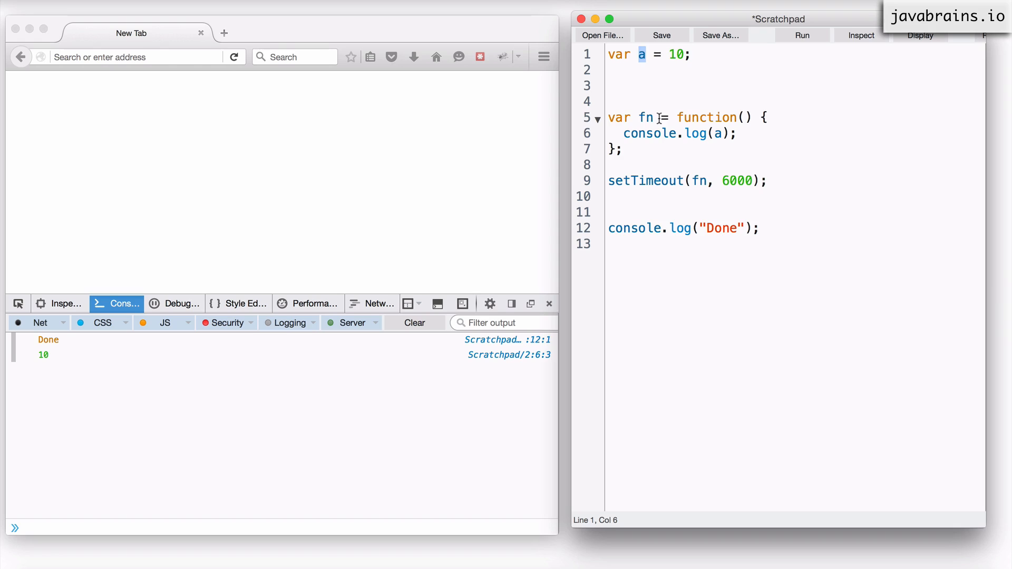
pyautogui.doubleClick(645, 117)
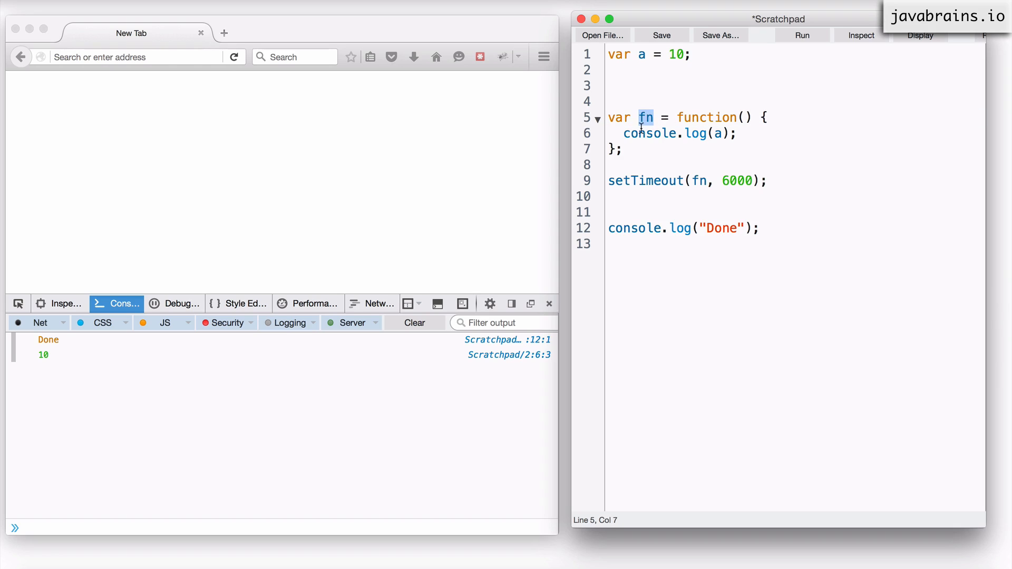